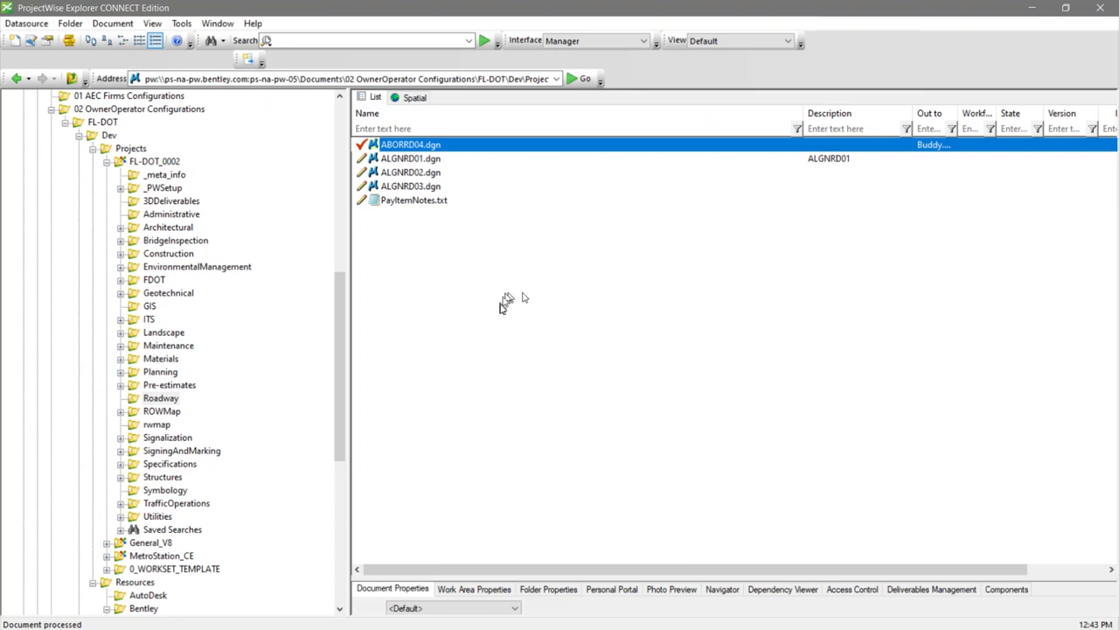
{"action": "mouse_move", "coordinate": [87, 170]}
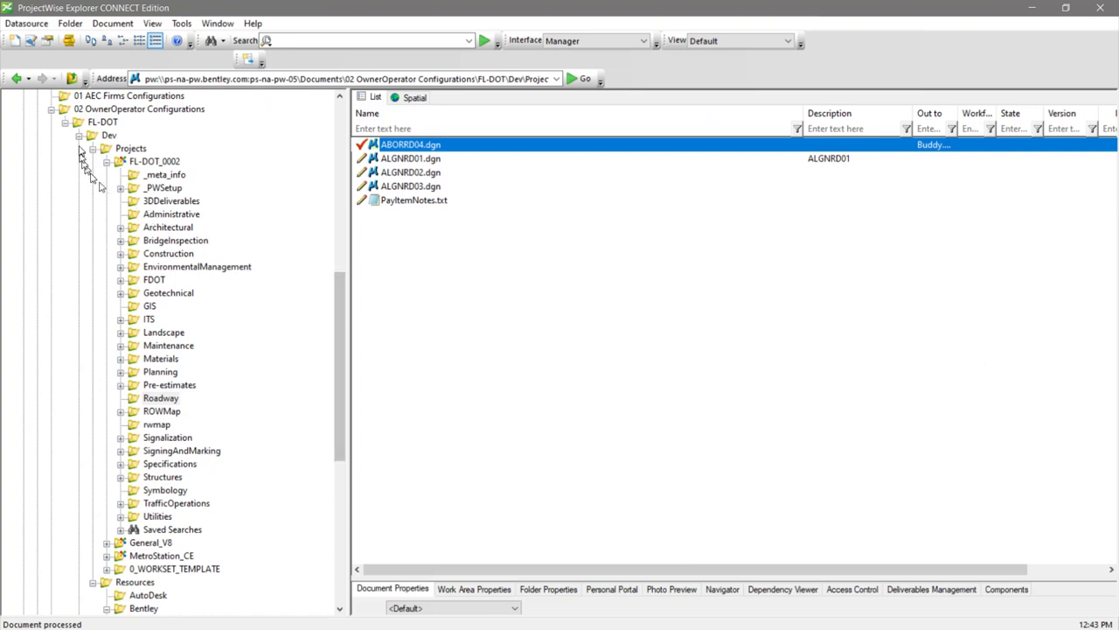
{"action": "mouse_move", "coordinate": [141, 170]}
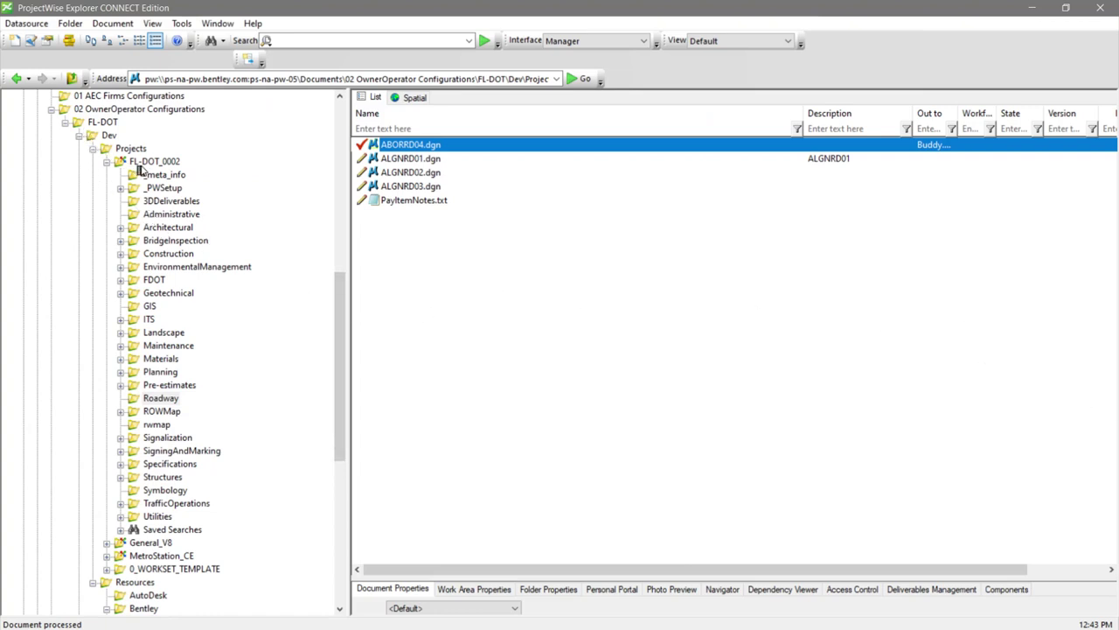
Browse PDPS-CONFIG_FL-DOT into Organization-Civil, then view the PDPS-PROJ_FDOT-DOT_002 project folders
{"action": "scroll", "scroll_direction": "down", "scroll_amount": 3}
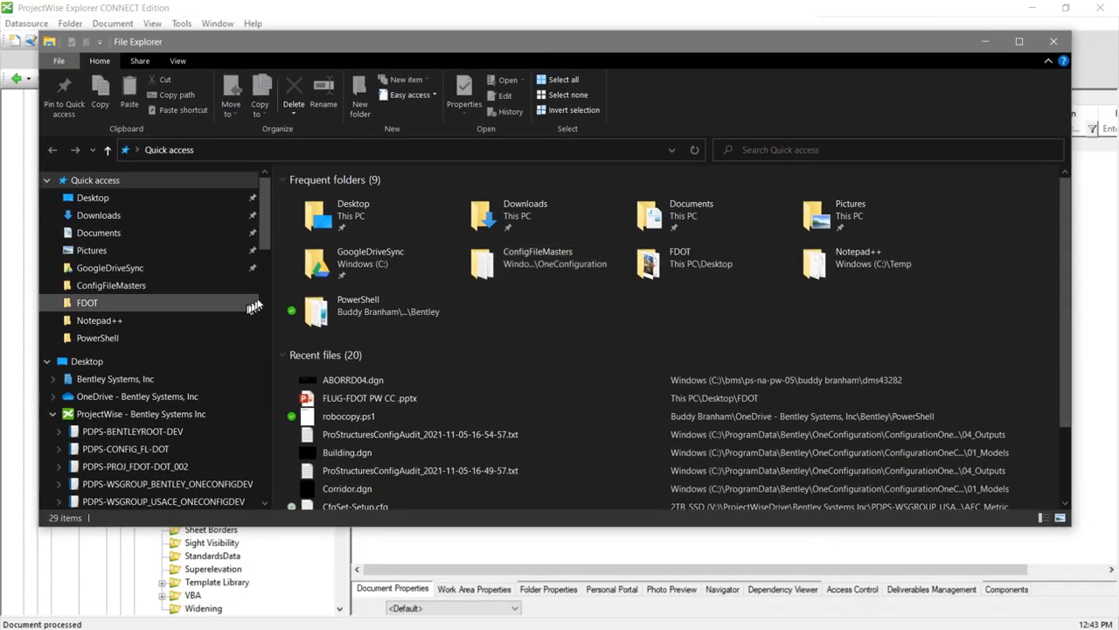
{"action": "scroll", "scroll_direction": "down", "scroll_amount": 3}
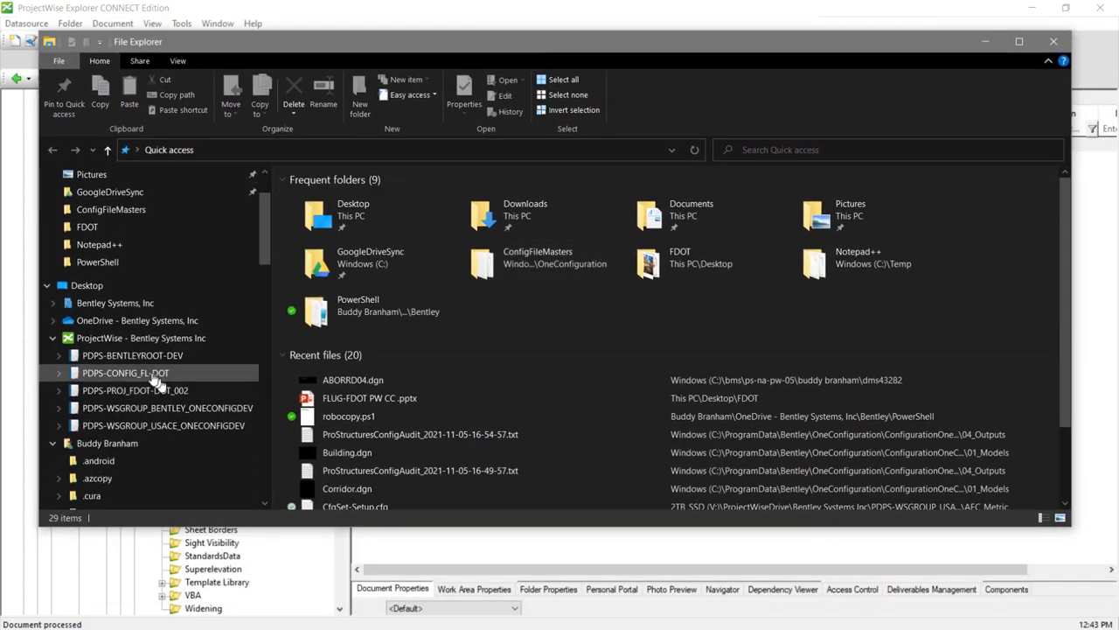
{"action": "left_click", "coordinate": [135, 390]}
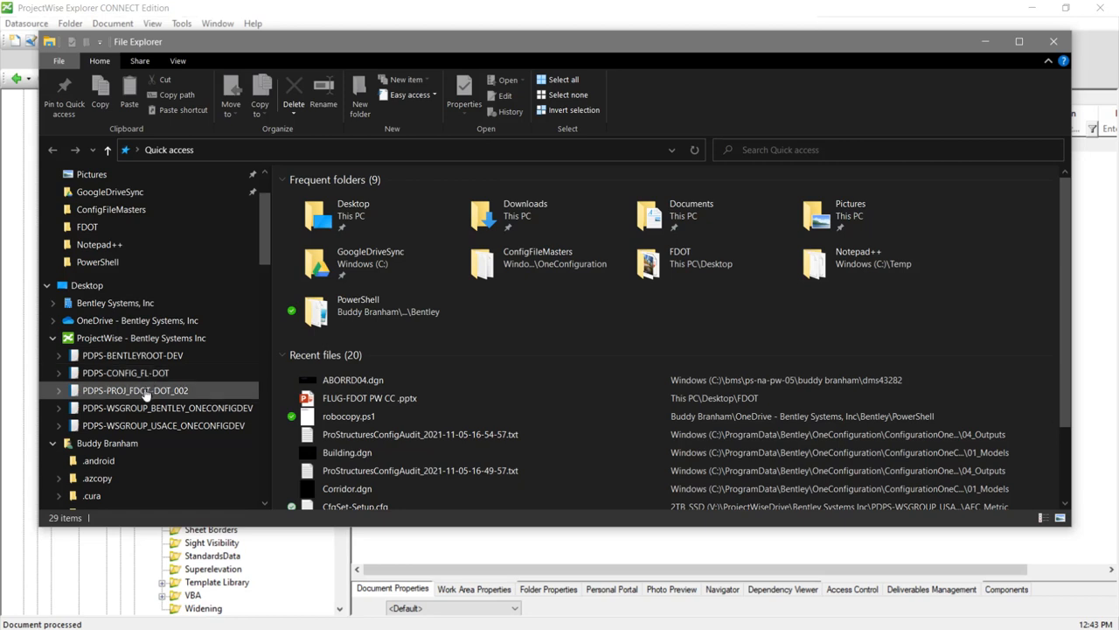
{"action": "mouse_move", "coordinate": [66, 401]}
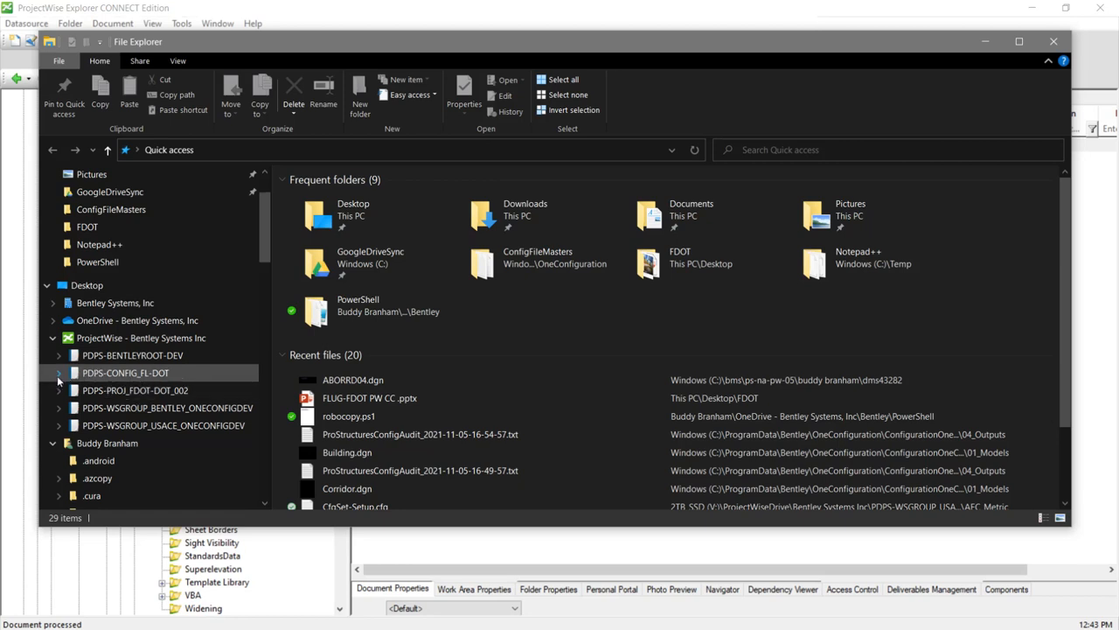
{"action": "left_click", "coordinate": [61, 372]}
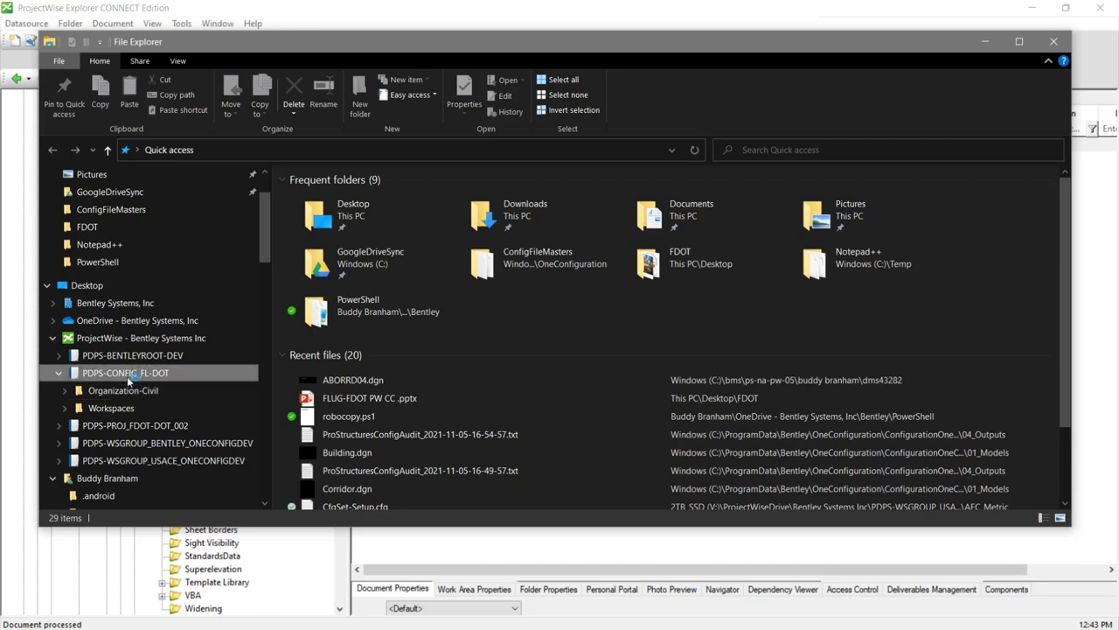
{"action": "double_click", "coordinate": [127, 372]}
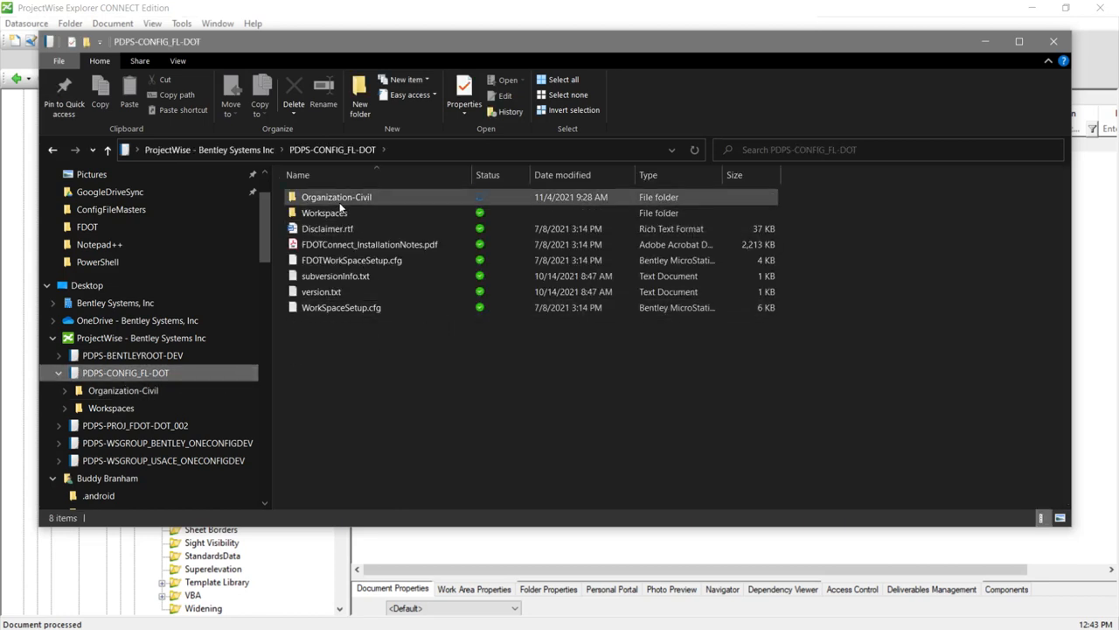
{"action": "double_click", "coordinate": [336, 197]}
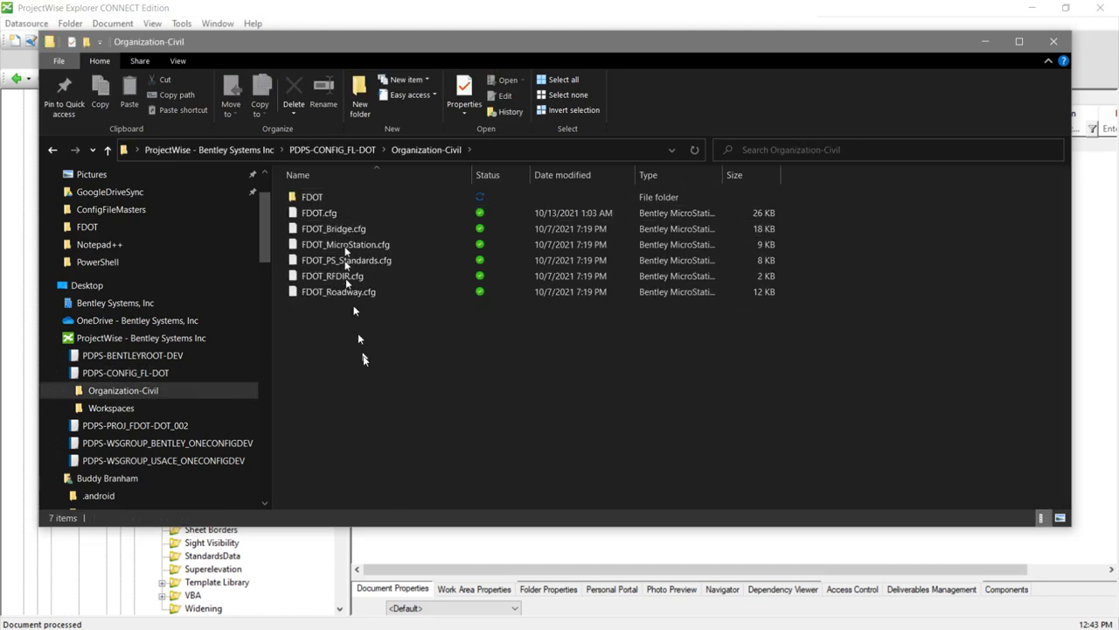
{"action": "mouse_move", "coordinate": [336, 228]}
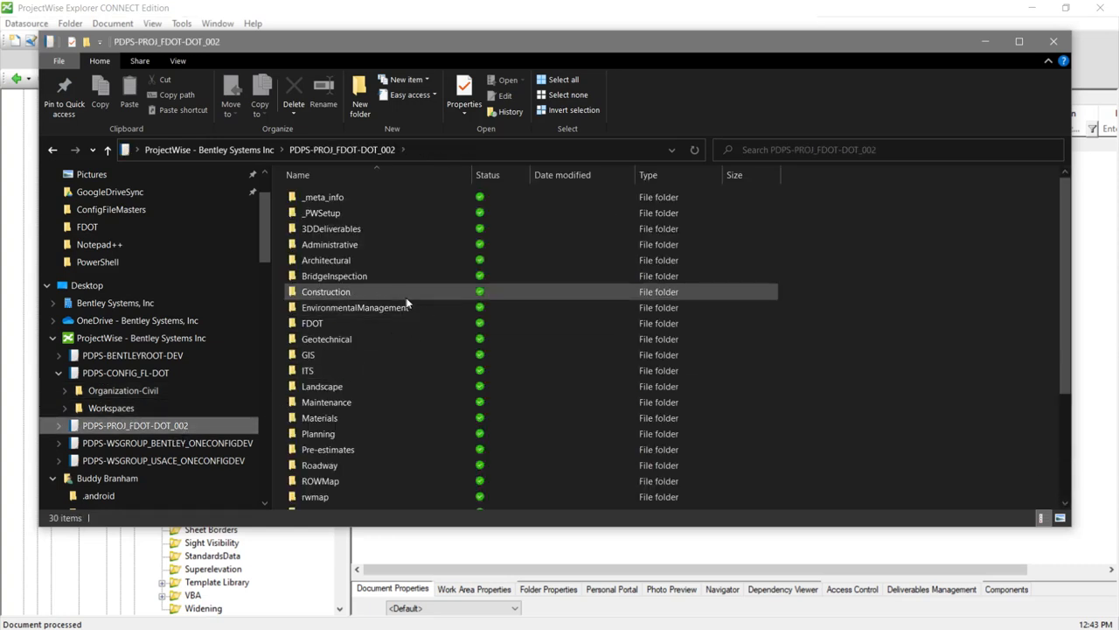
{"action": "scroll", "scroll_direction": "down", "scroll_amount": 3}
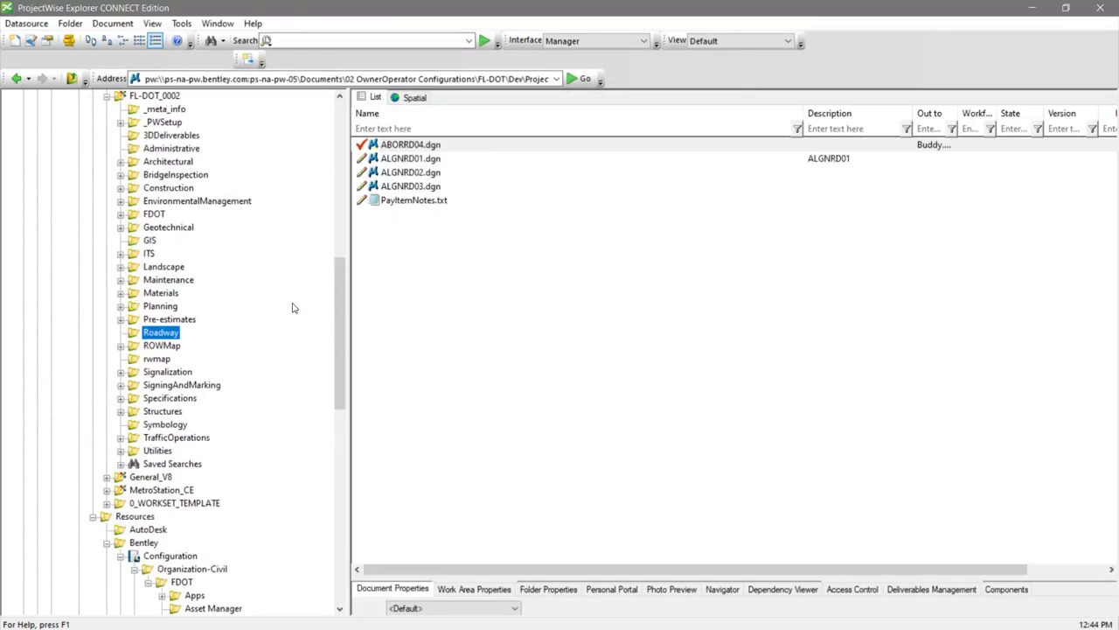
Launch ABORRD04.dgn from the ProjectWise Roadway document list into OpenRoads Designer
{"action": "scroll", "scroll_direction": "down", "scroll_amount": 3}
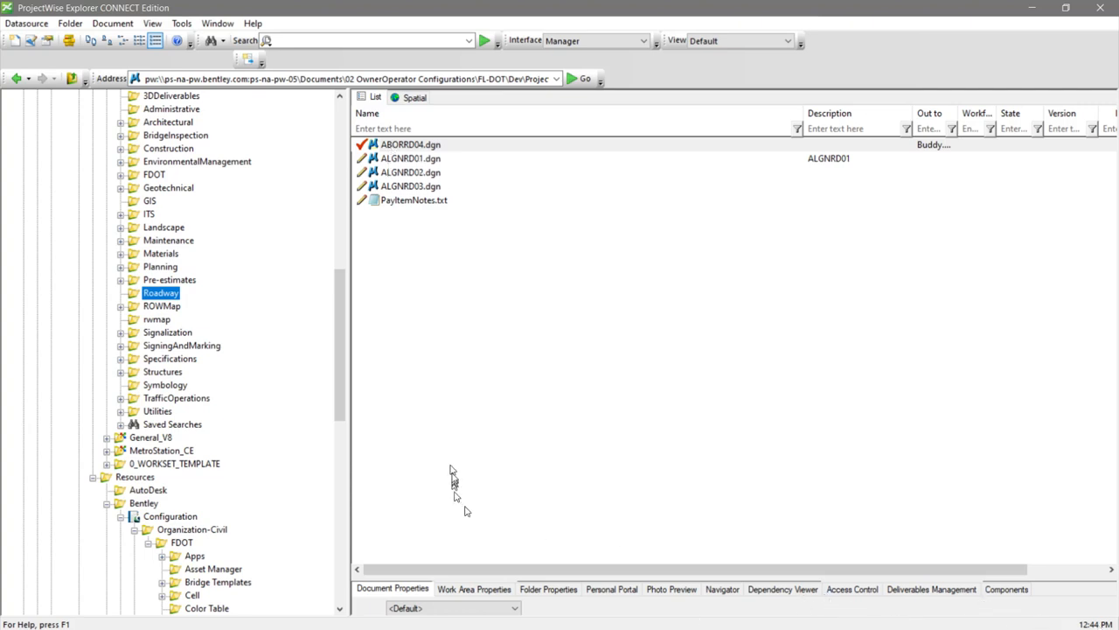
{"action": "mouse_move", "coordinate": [945, 381]}
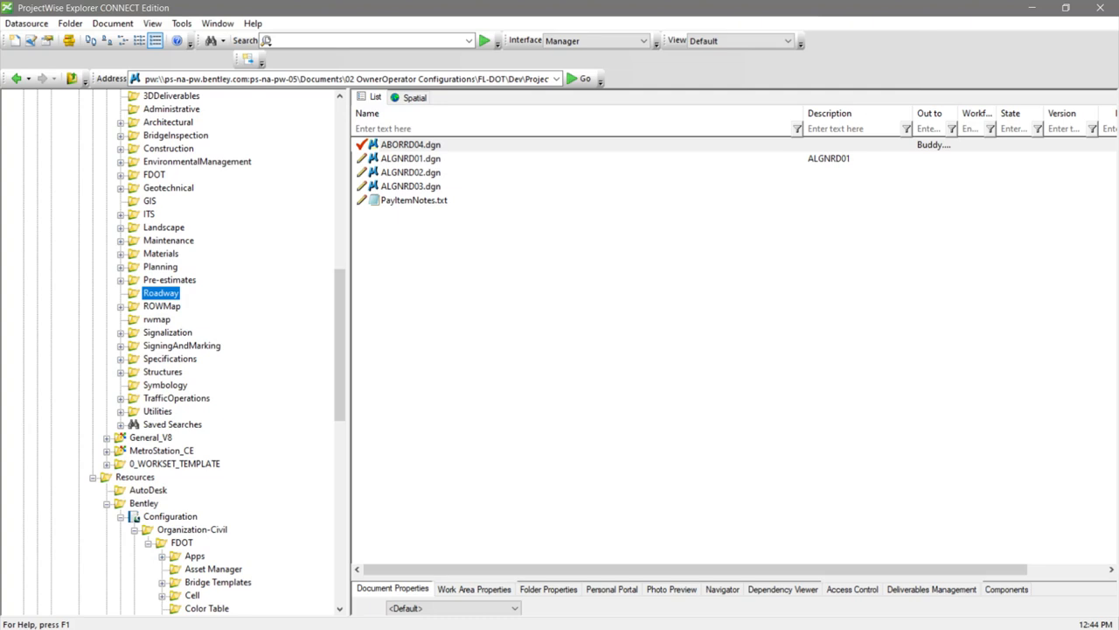
{"action": "double_click", "coordinate": [407, 145]}
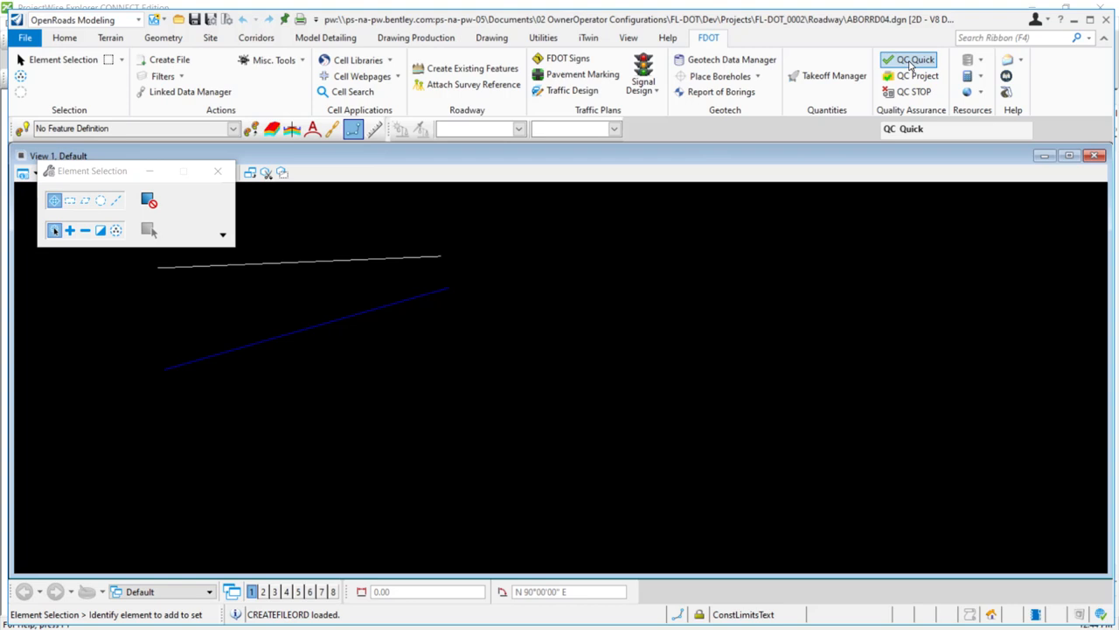
Run QC Quick on ABORRD04.dgn, review the 50% compliance result, and close it
{"action": "left_click", "coordinate": [910, 59]}
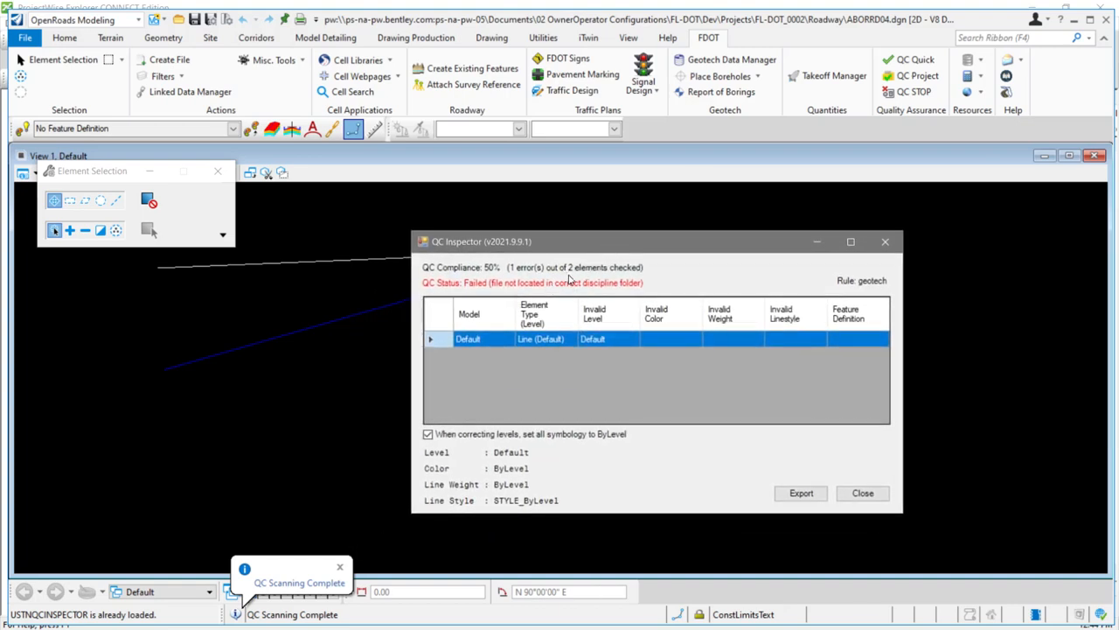
{"action": "mouse_move", "coordinate": [585, 391]}
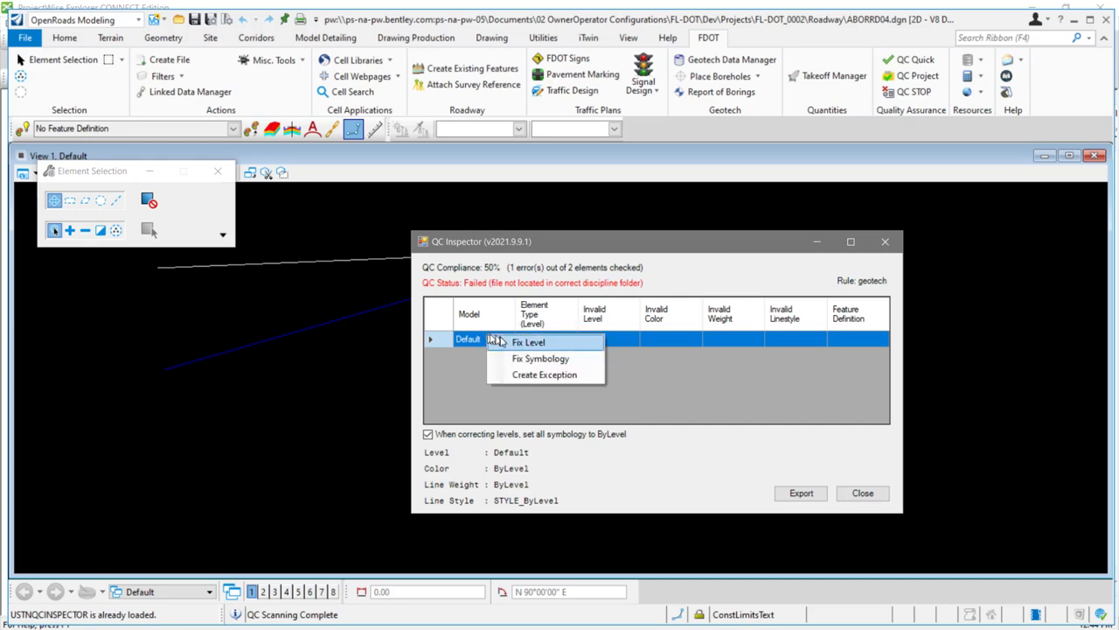
{"action": "mouse_move", "coordinate": [729, 429]}
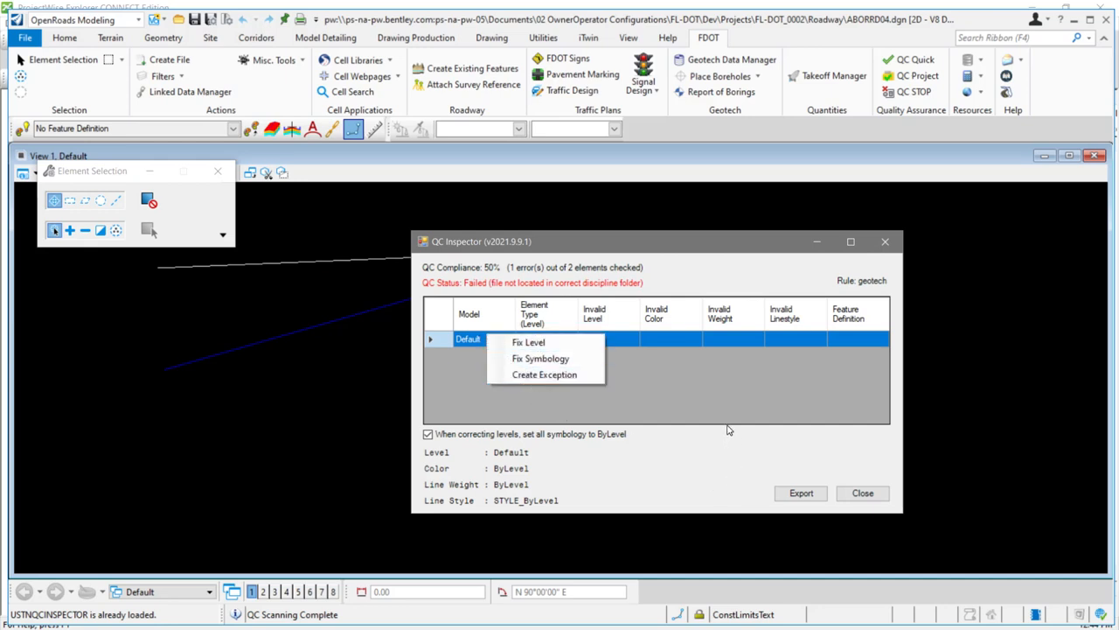
{"action": "left_click", "coordinate": [862, 493]}
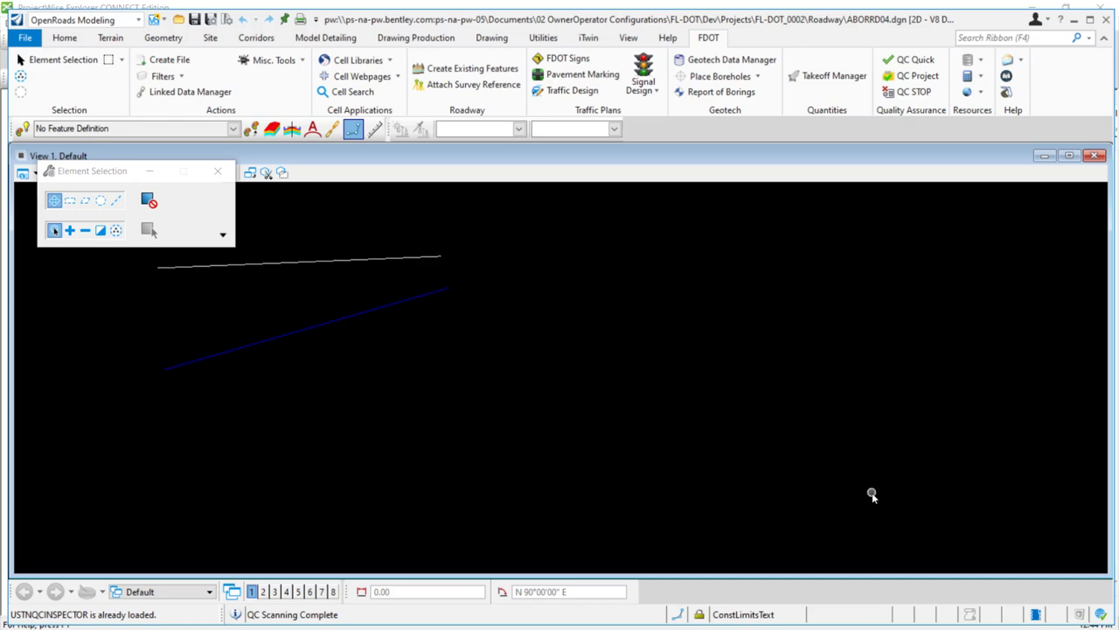
{"action": "mouse_move", "coordinate": [747, 356]}
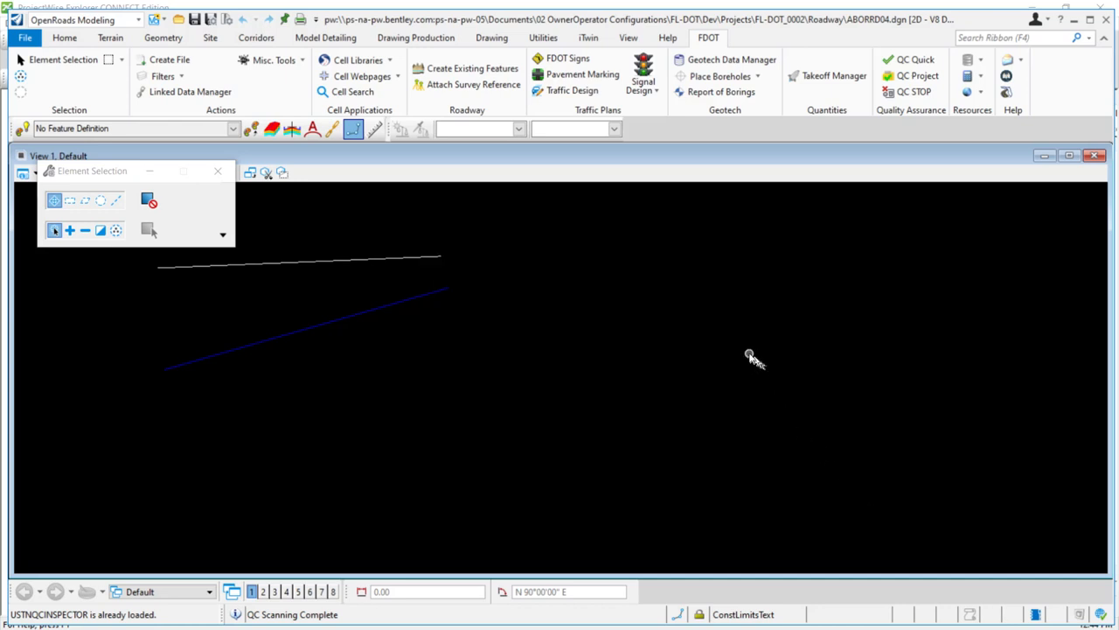
{"action": "mouse_move", "coordinate": [182, 95]}
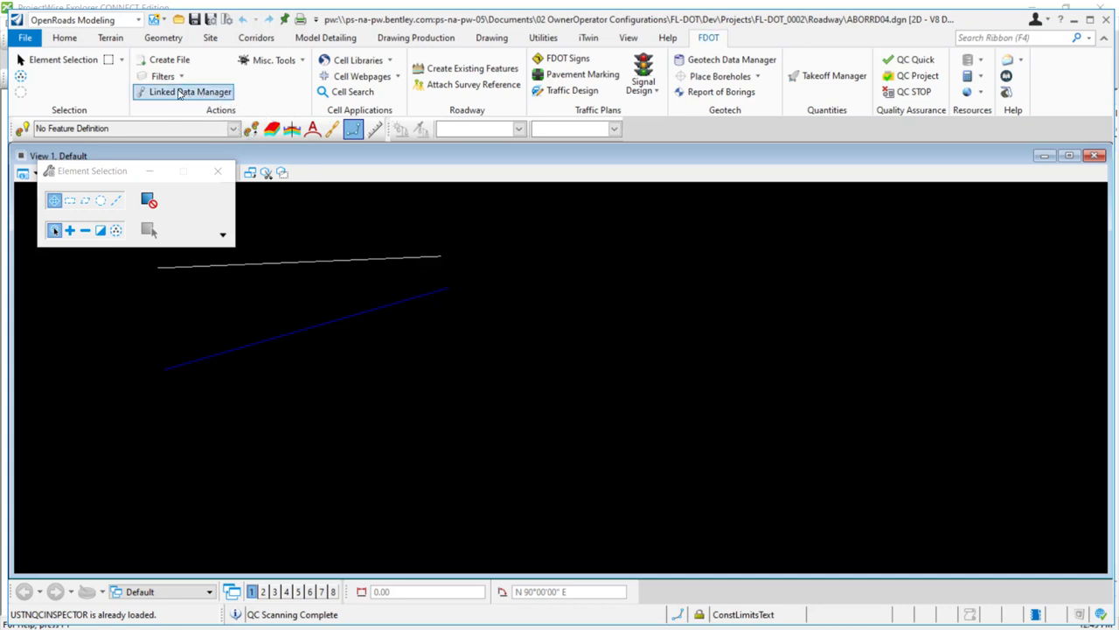
Add a new link in the FDOT Linked Data Manager and browse for its Excel source
{"action": "left_click", "coordinate": [188, 92]}
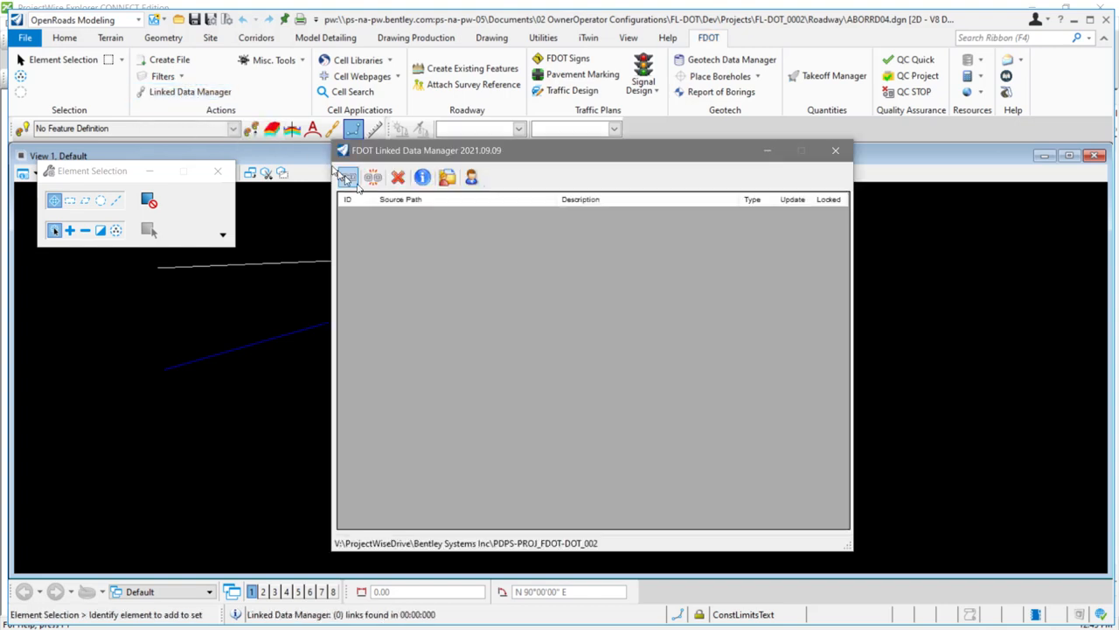
{"action": "left_click", "coordinate": [348, 177]}
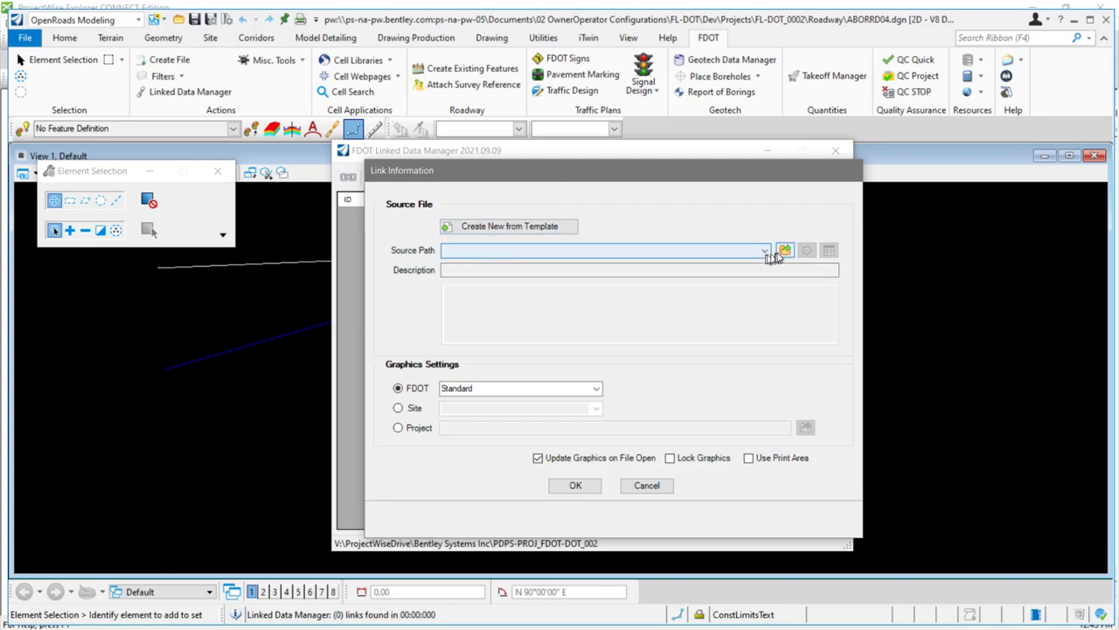
{"action": "left_click", "coordinate": [785, 250]}
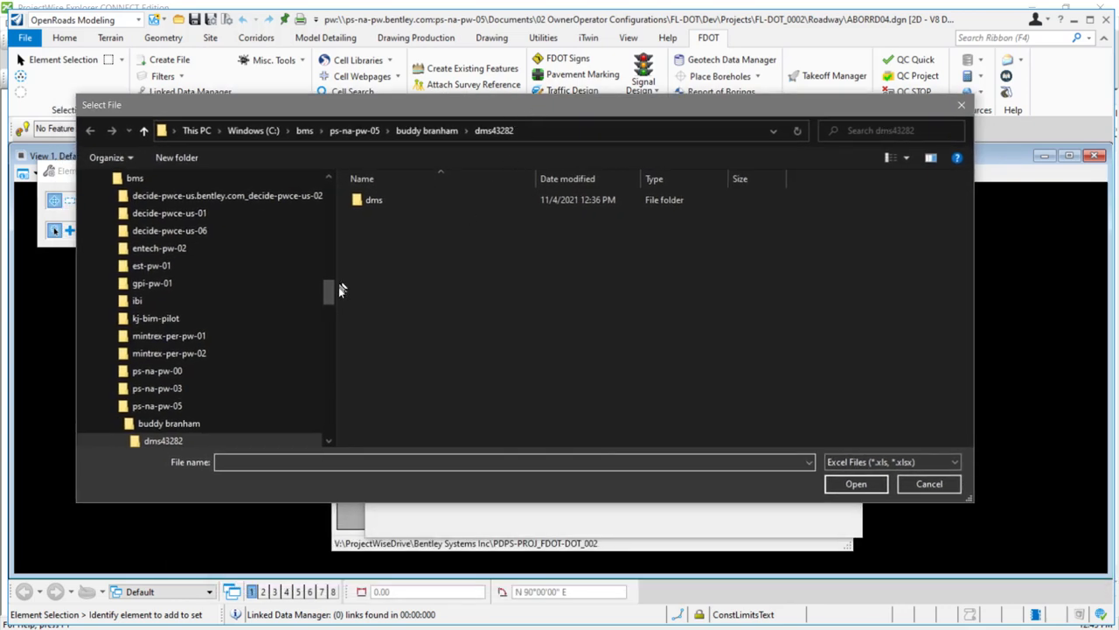
Pick V:\ProjectWiseDrive…PDPS-PROJ_FDOT-DOT_002\Landscape\Summary of Landscape Items.xlsx as the source
{"action": "scroll", "scroll_direction": "down", "scroll_amount": 3}
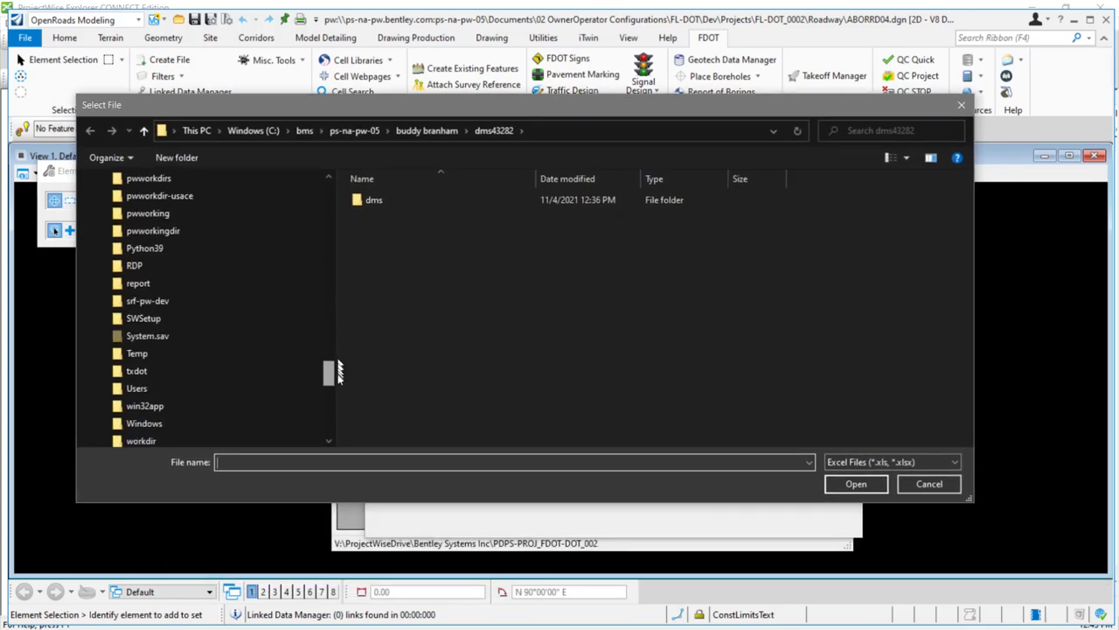
{"action": "scroll", "scroll_direction": "down", "scroll_amount": 3}
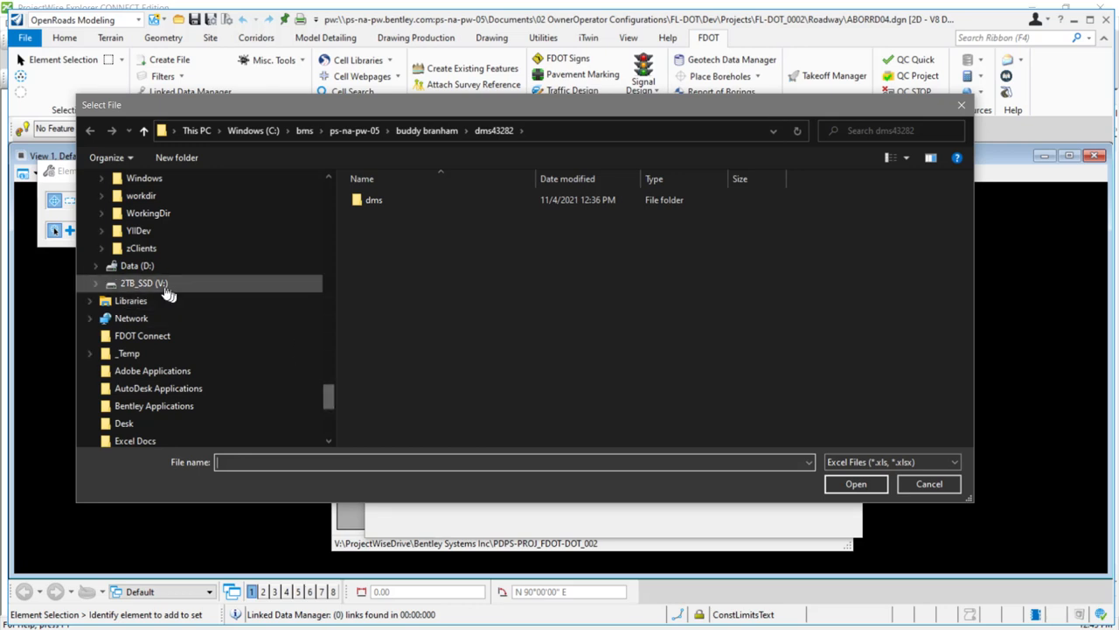
{"action": "double_click", "coordinate": [144, 282]}
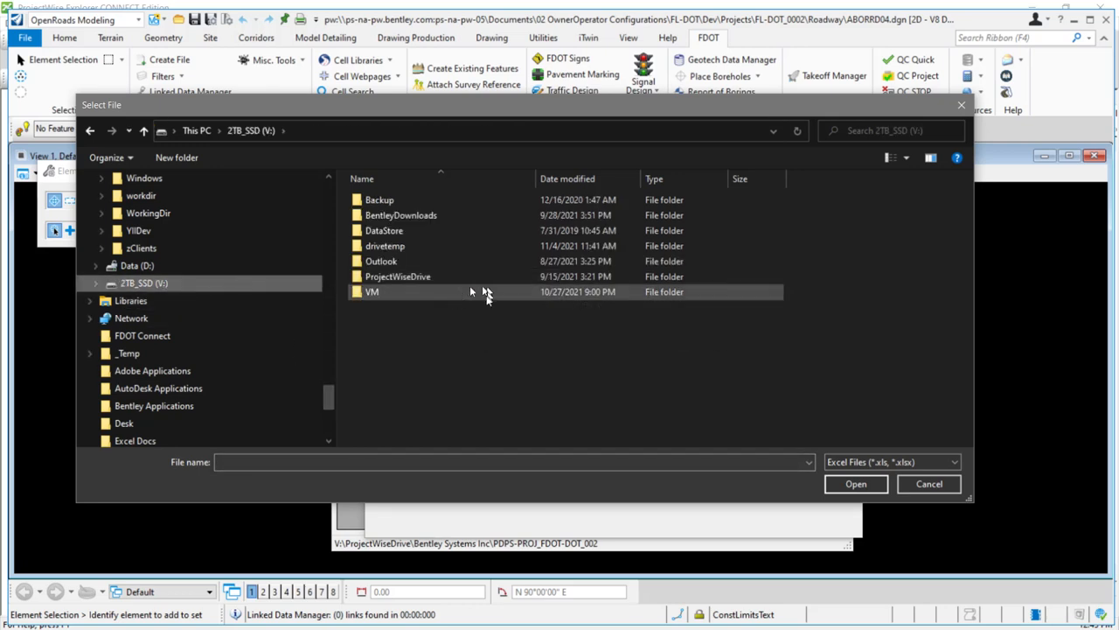
{"action": "double_click", "coordinate": [397, 276]}
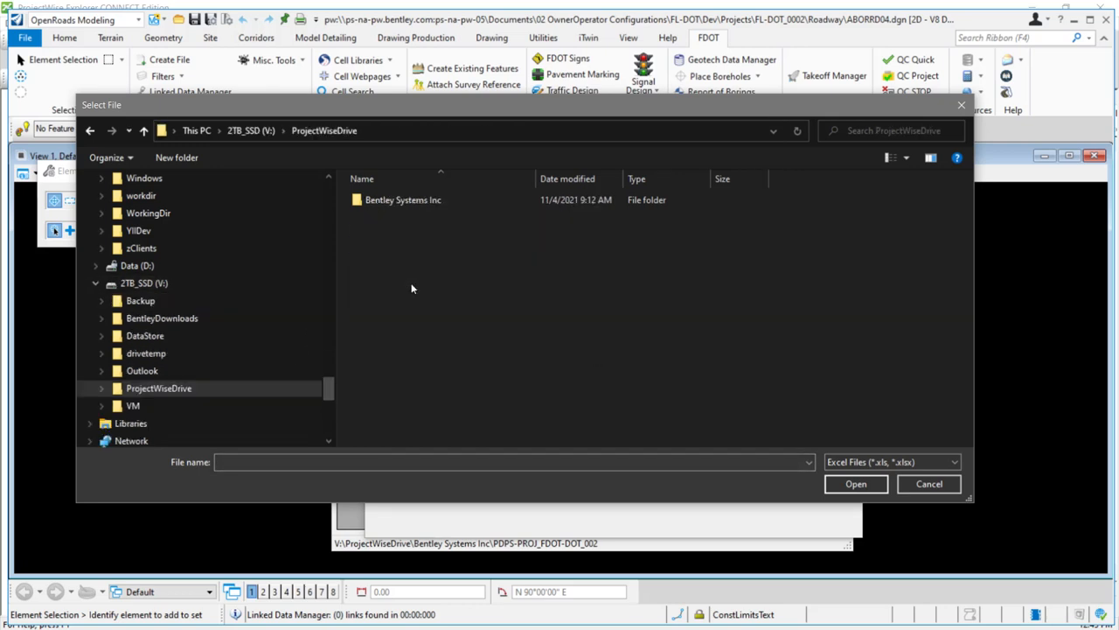
{"action": "double_click", "coordinate": [404, 199]}
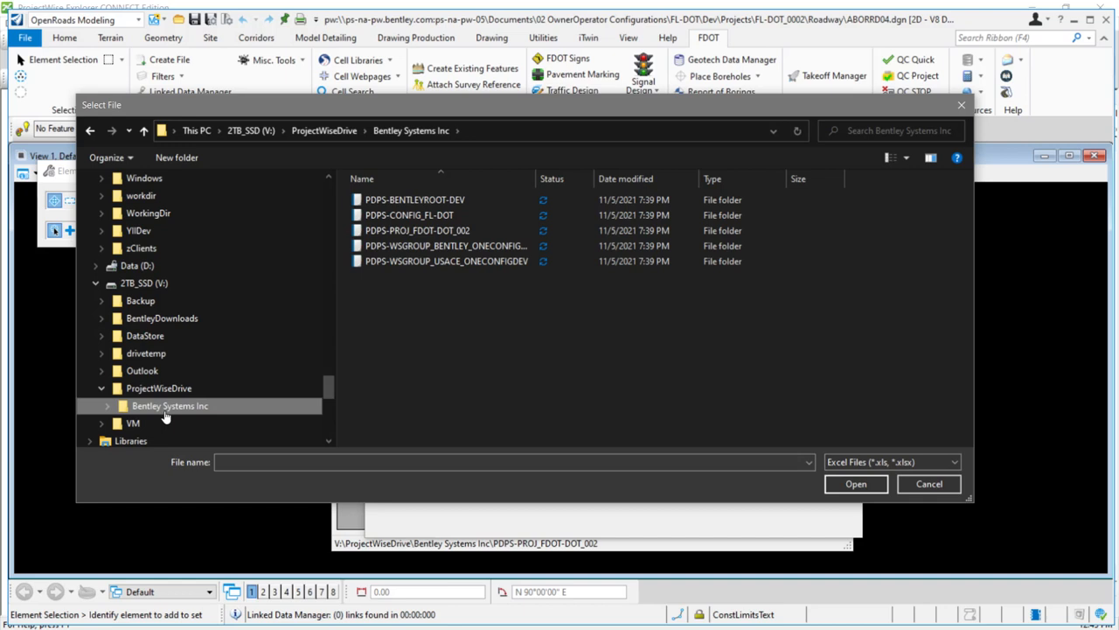
{"action": "mouse_move", "coordinate": [160, 318]}
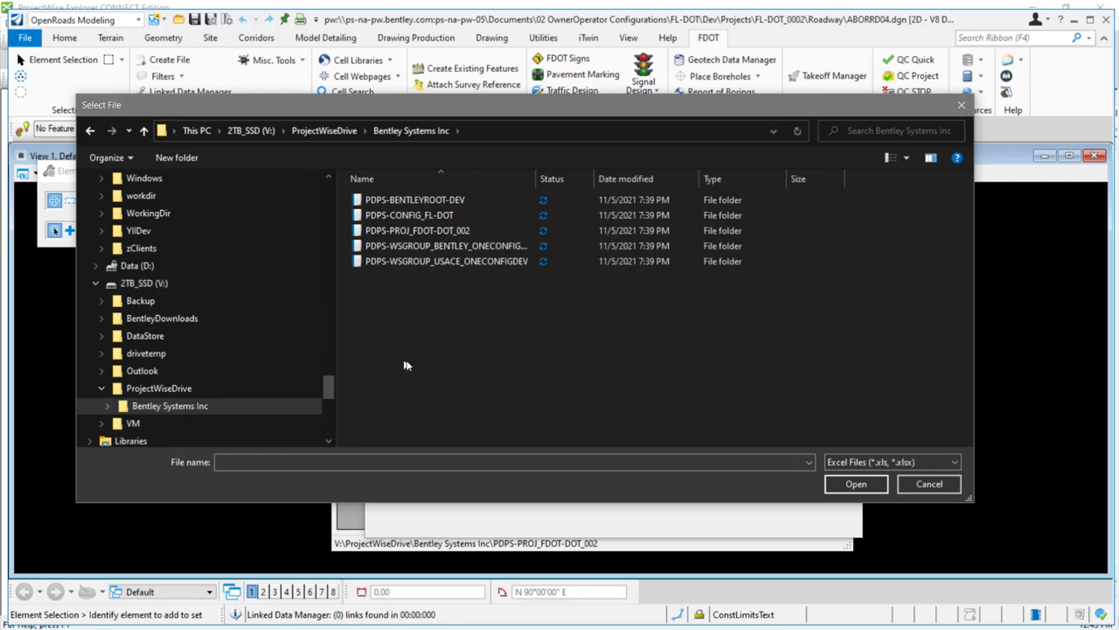
{"action": "left_click", "coordinate": [414, 230]}
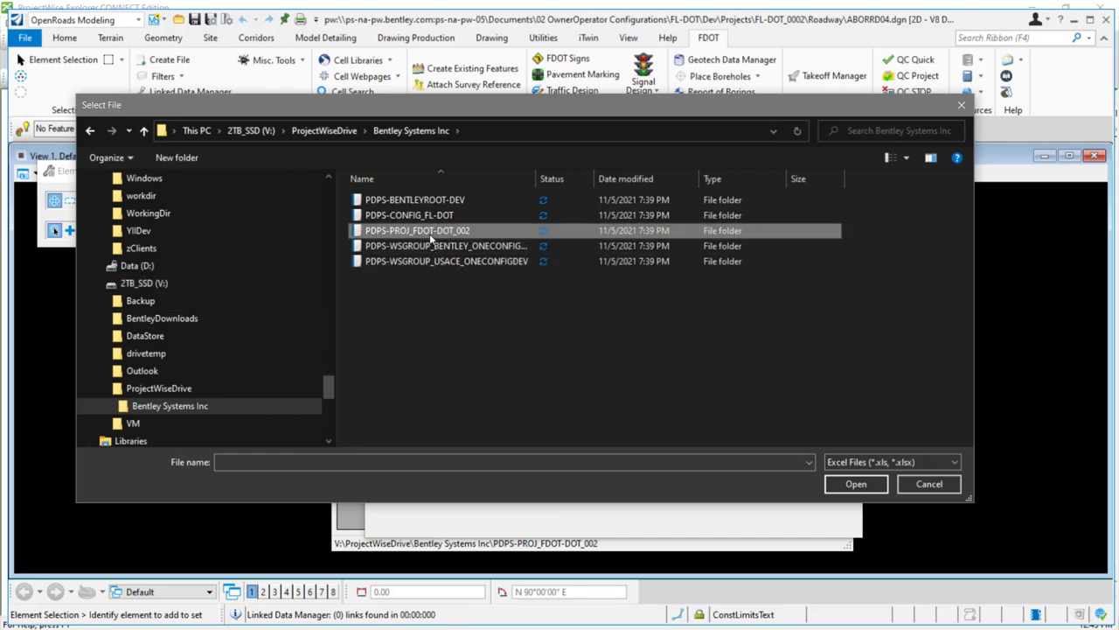
{"action": "double_click", "coordinate": [415, 230]}
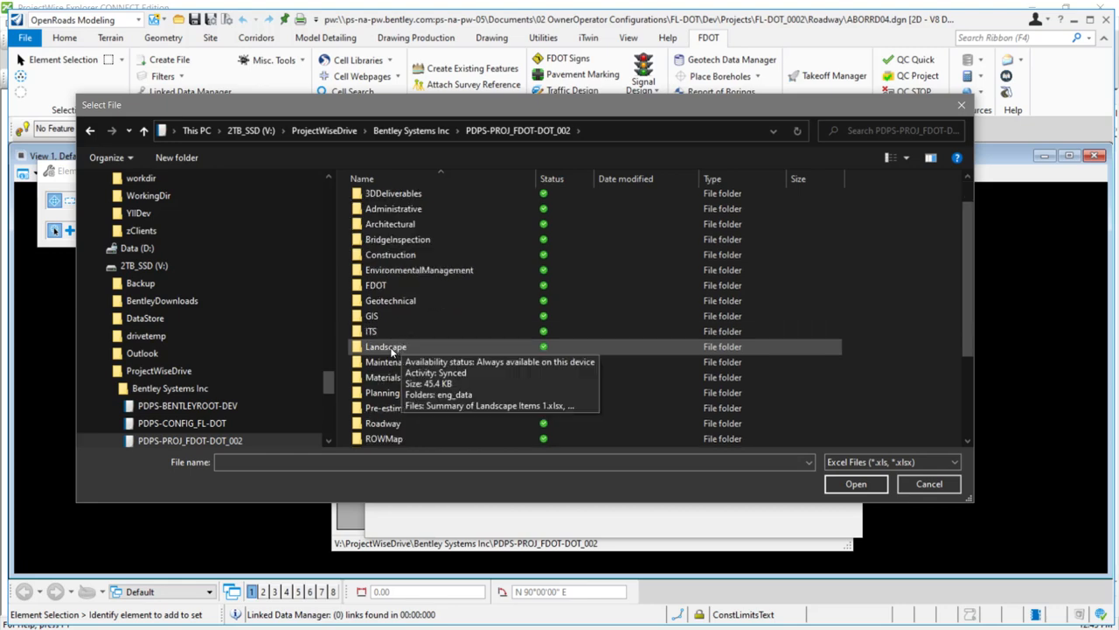
{"action": "double_click", "coordinate": [385, 346]}
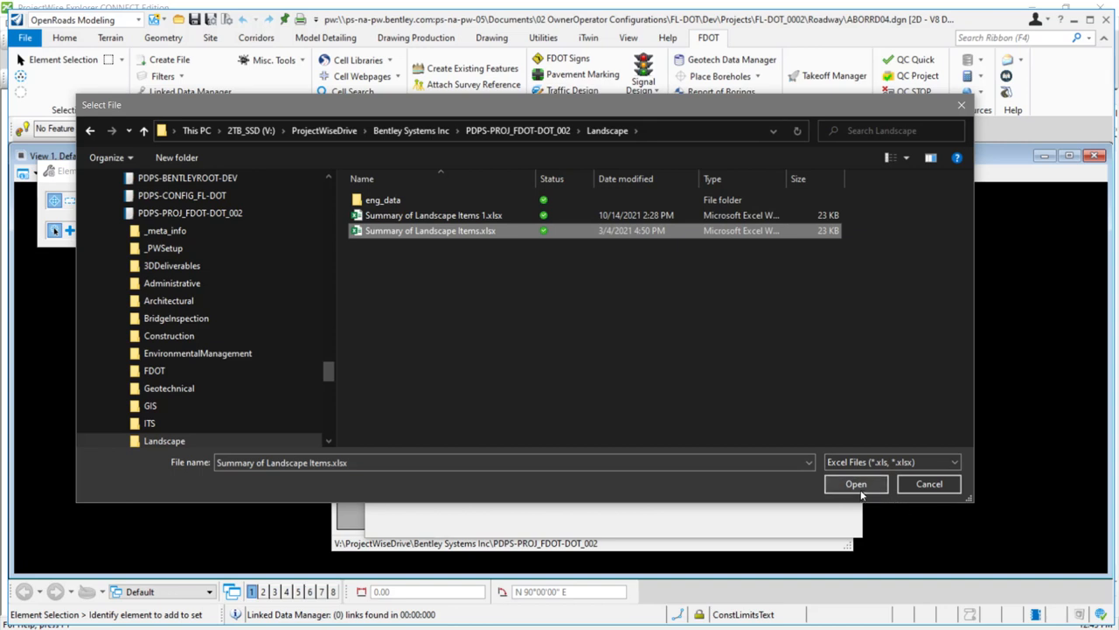
{"action": "left_click", "coordinate": [855, 483]}
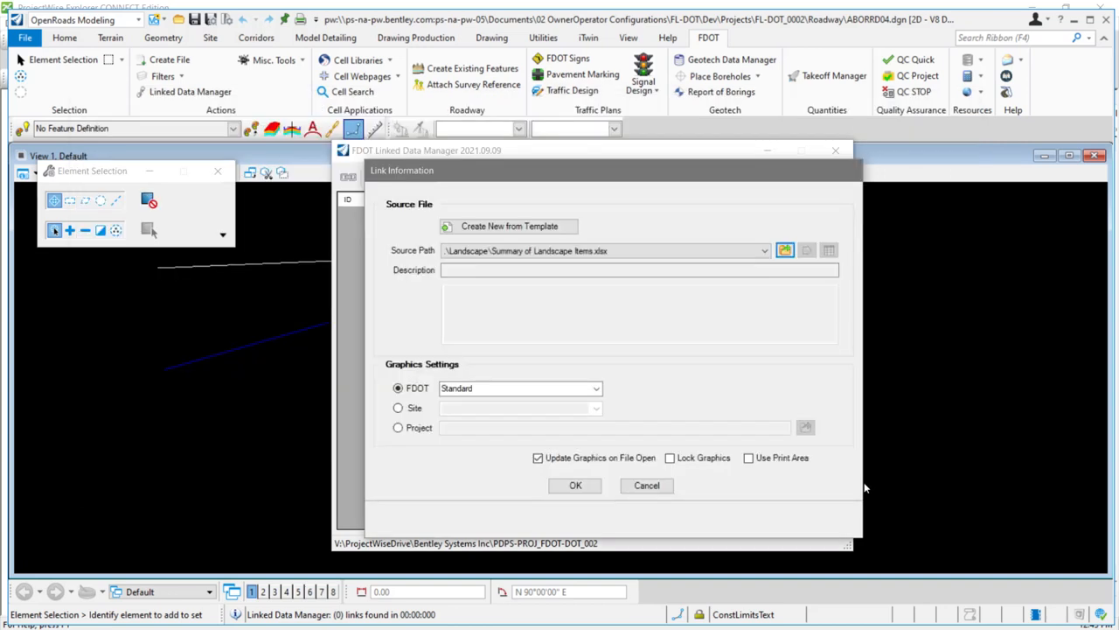
{"action": "mouse_move", "coordinate": [565, 505]}
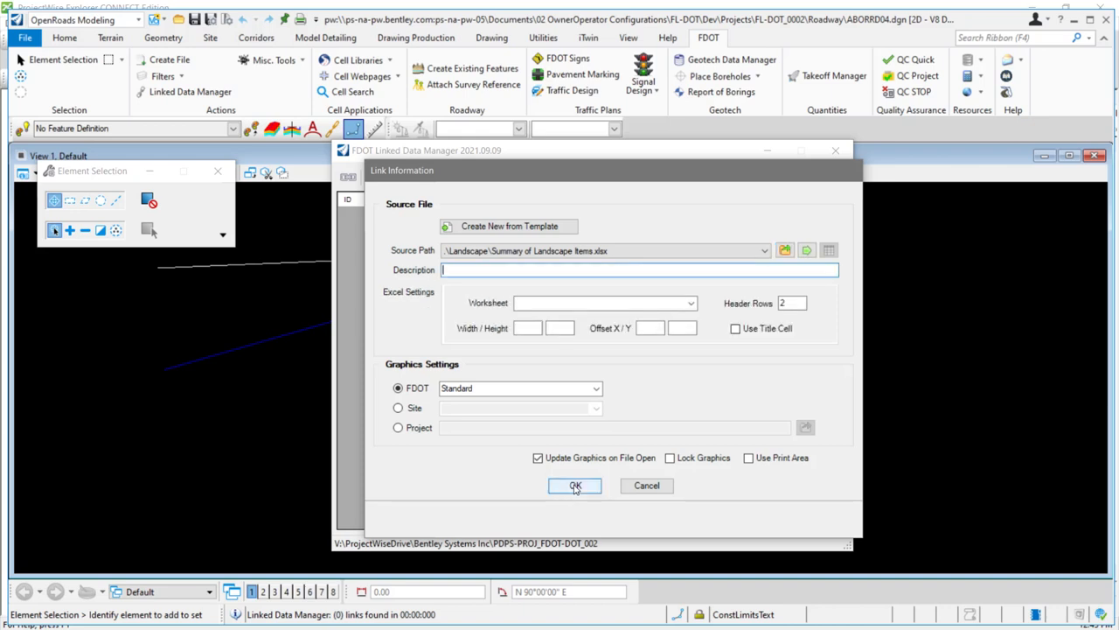
Set the link's worksheet to PlantSchedule and confirm with OK
{"action": "left_click", "coordinate": [688, 302]}
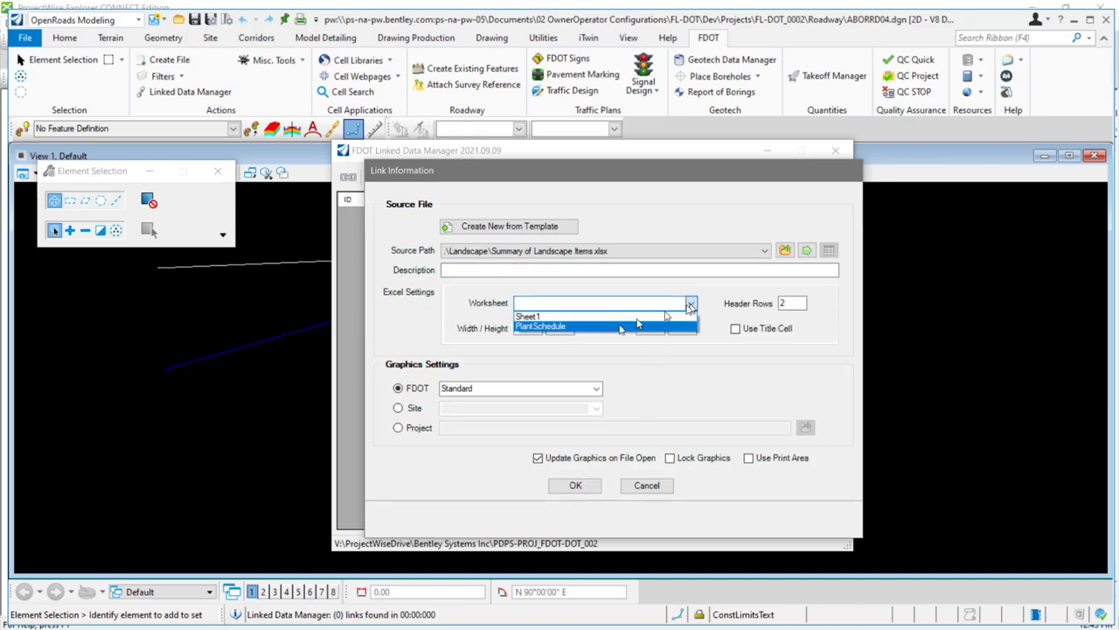
{"action": "left_click", "coordinate": [540, 326]}
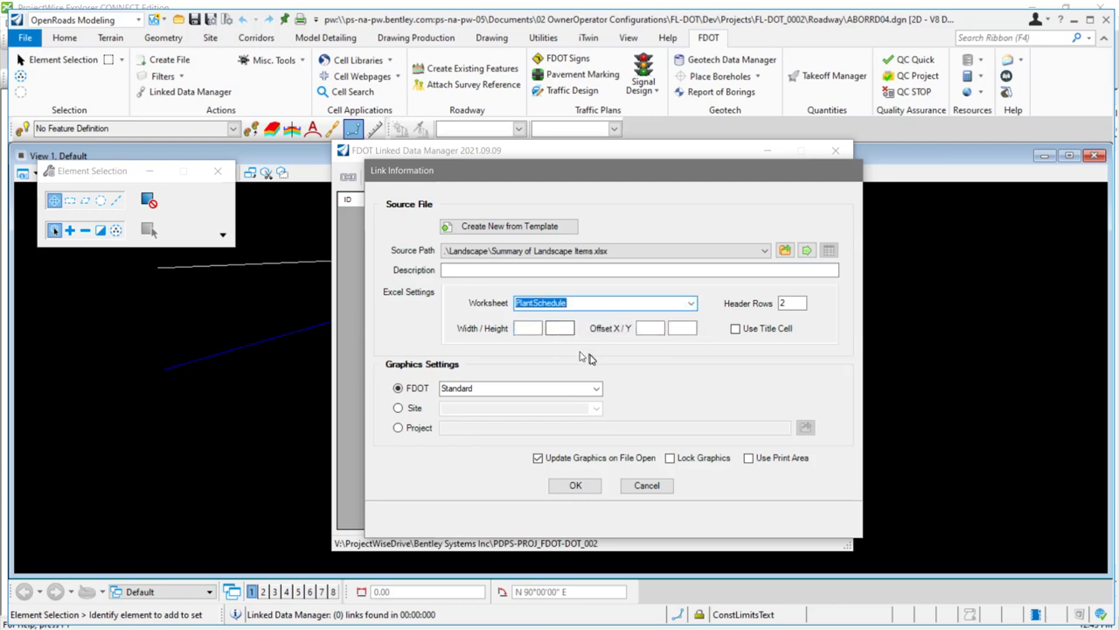
{"action": "left_click", "coordinate": [574, 486]}
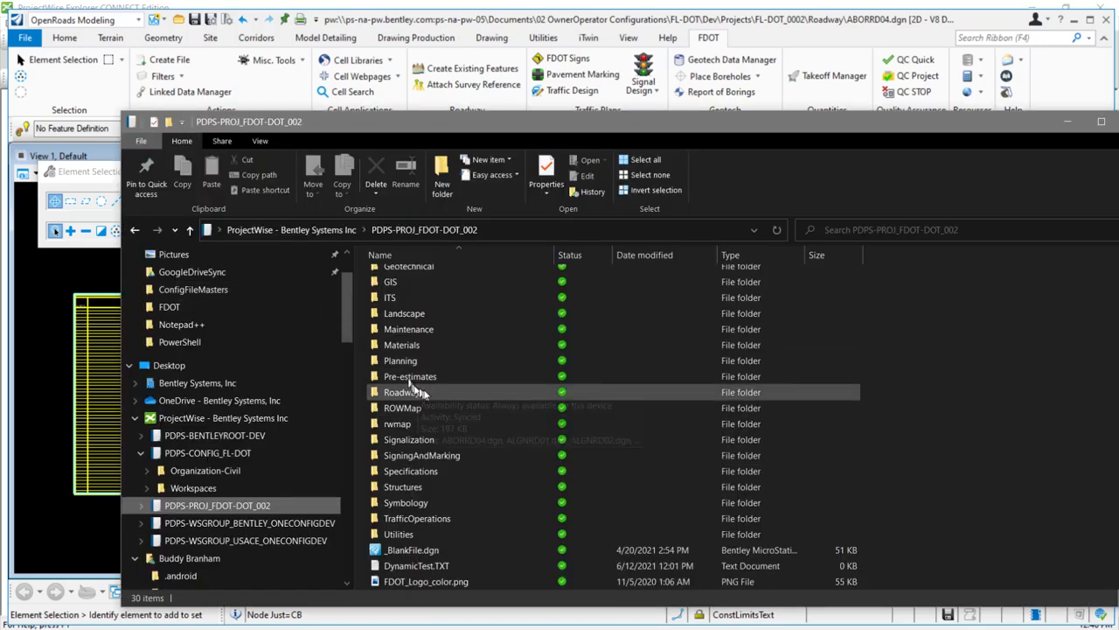
Open the PDPS-PROJ_FDOT-DOT_002 Landscape folder and maximize File Explorer
{"action": "left_click", "coordinate": [403, 313]}
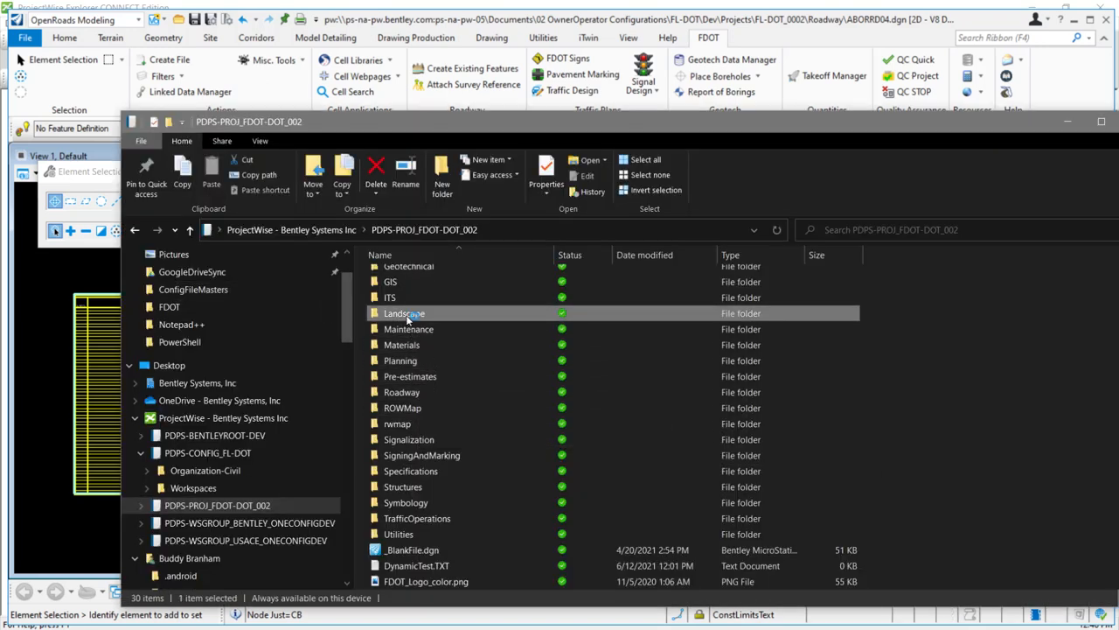
{"action": "double_click", "coordinate": [404, 313]}
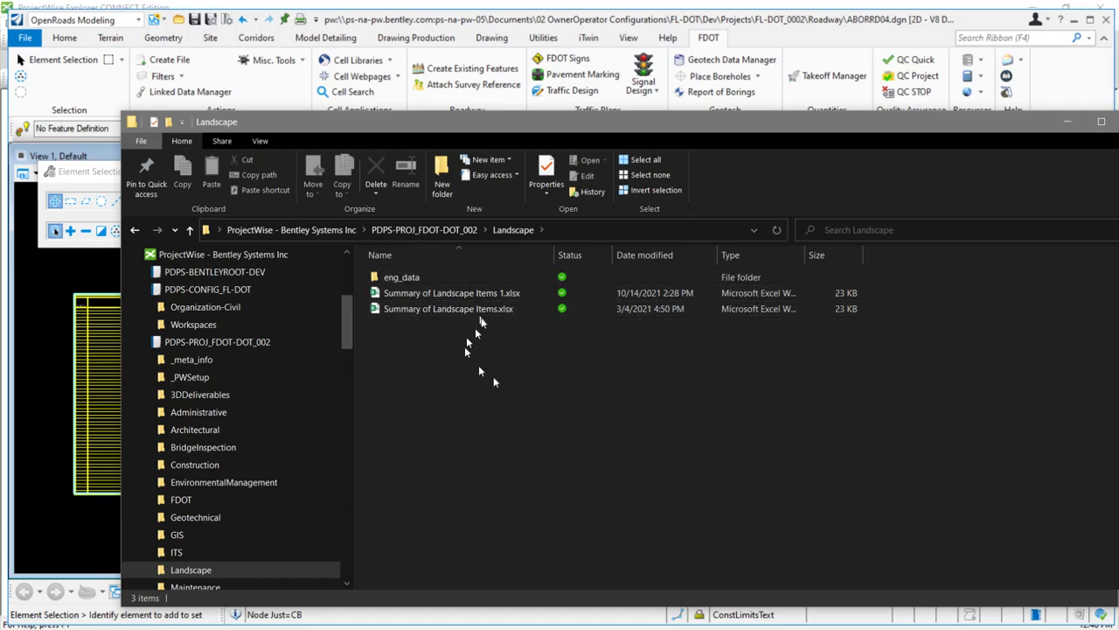
{"action": "left_click", "coordinate": [452, 293]}
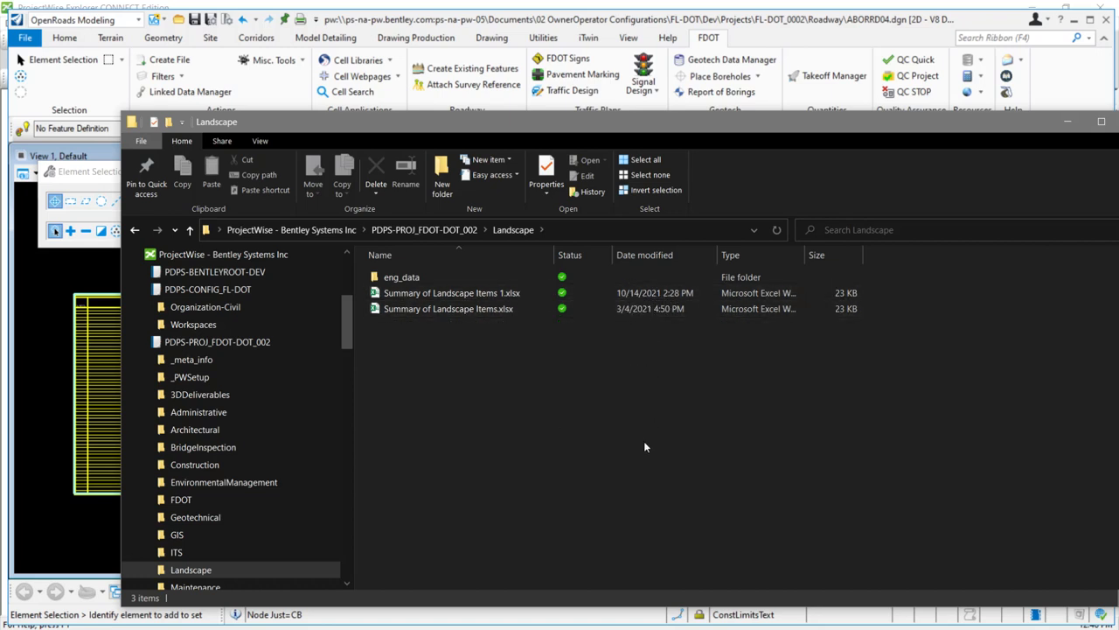
{"action": "mouse_move", "coordinate": [949, 12]}
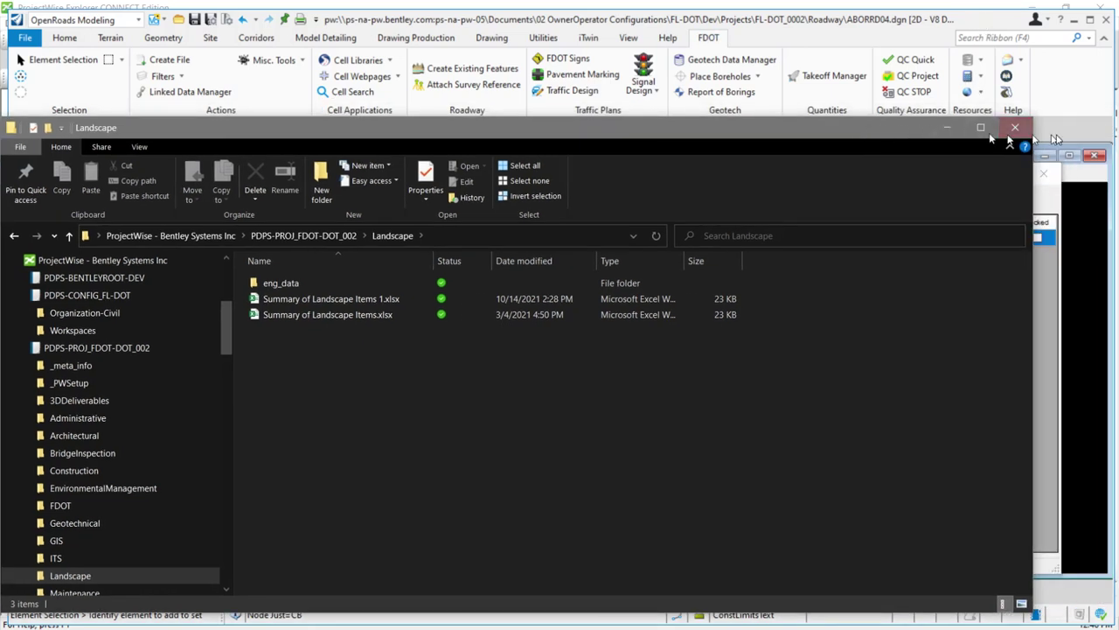
{"action": "mouse_move", "coordinate": [311, 315]}
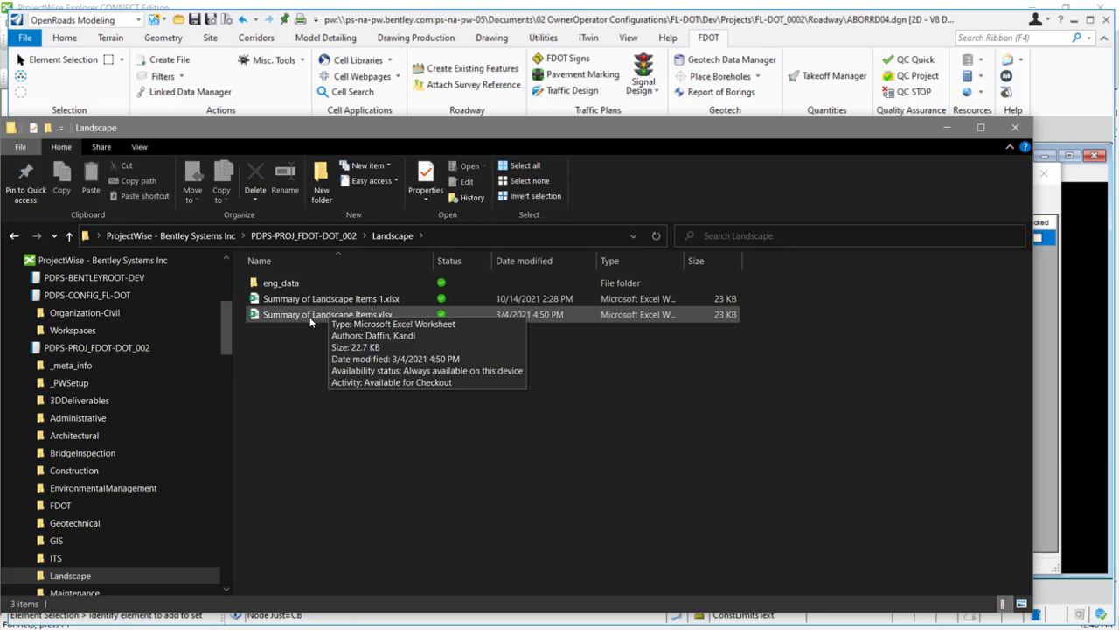
{"action": "mouse_move", "coordinate": [283, 329]}
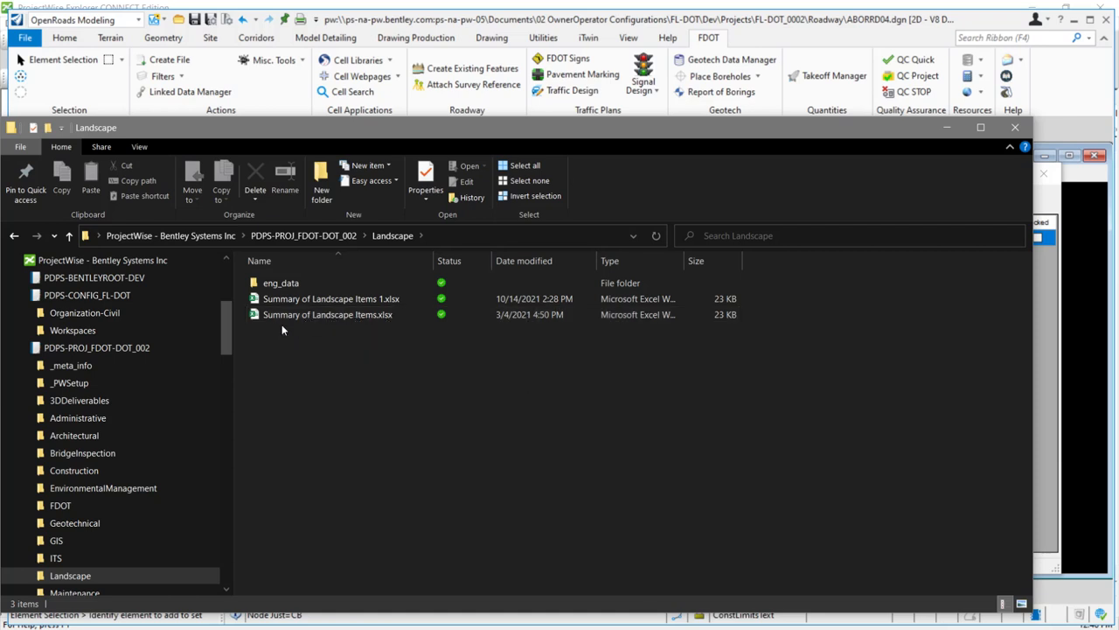
{"action": "mouse_move", "coordinate": [283, 331]}
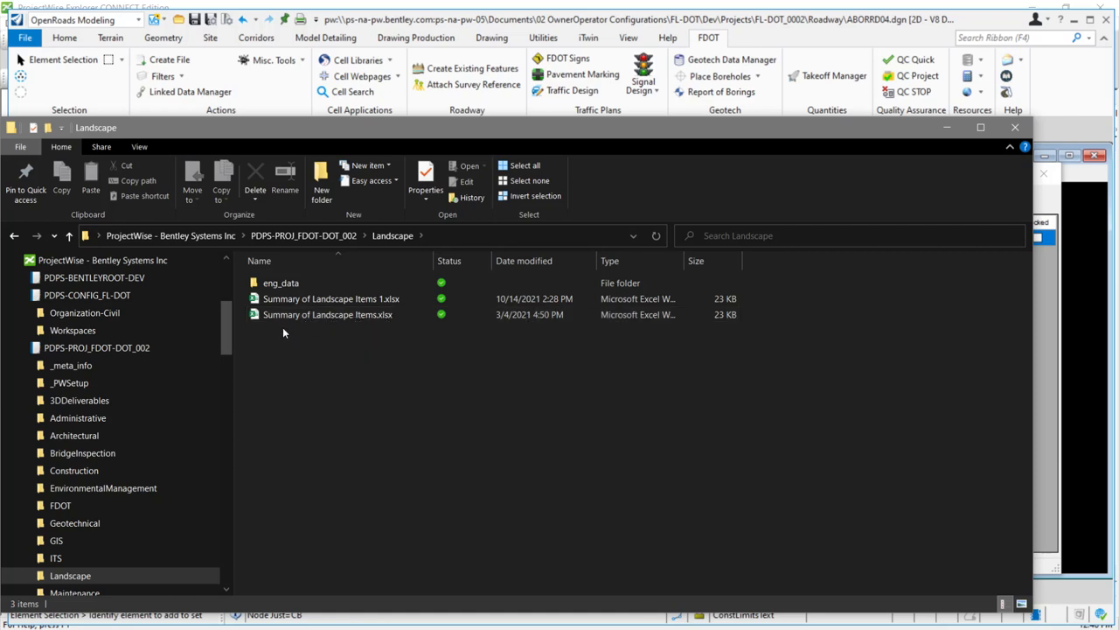
{"action": "mouse_move", "coordinate": [283, 332]}
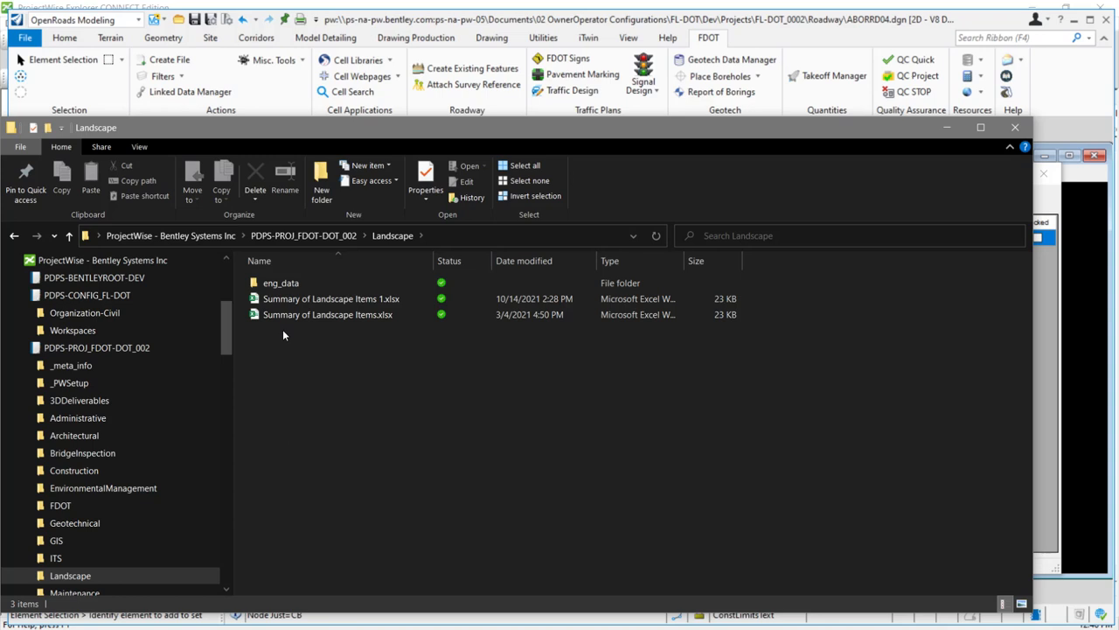
{"action": "mouse_move", "coordinate": [270, 340]}
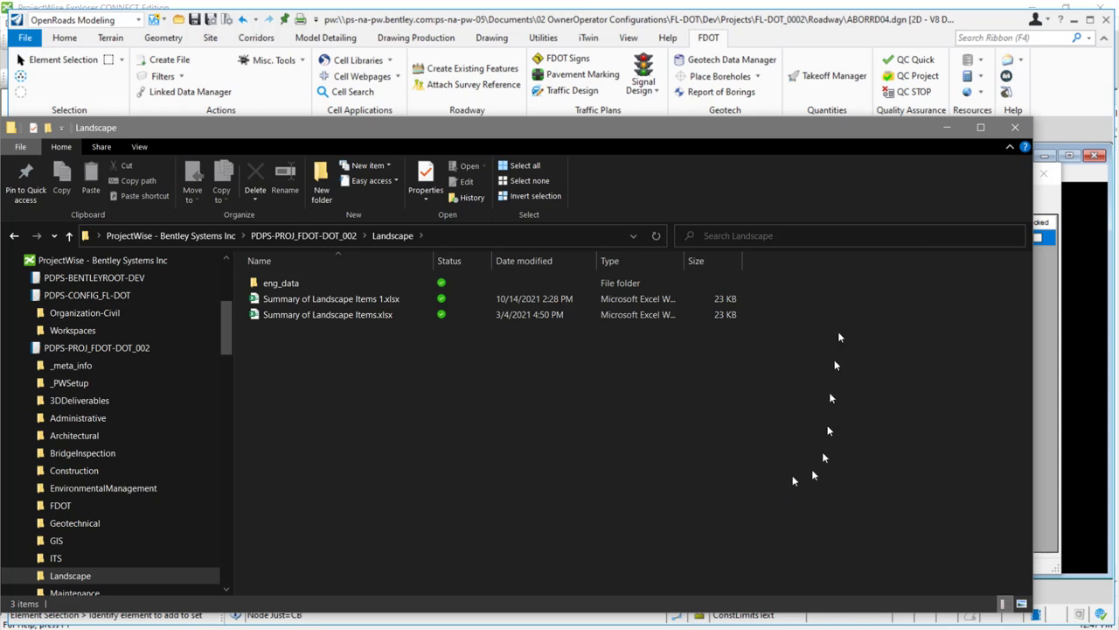
{"action": "mouse_move", "coordinate": [954, 129]}
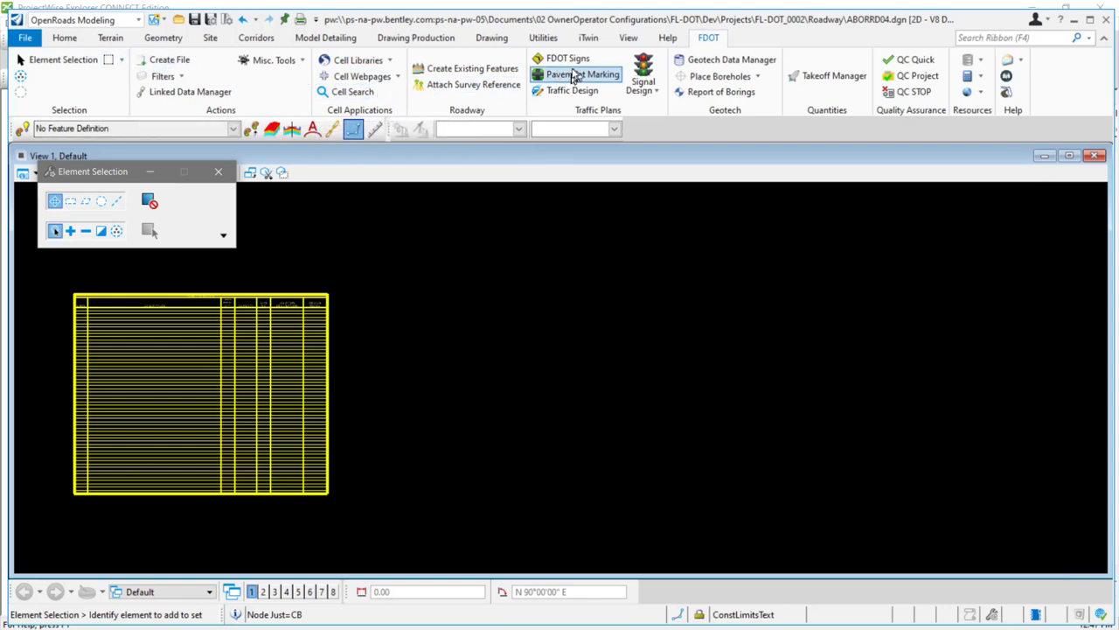
{"action": "mouse_move", "coordinate": [569, 59]}
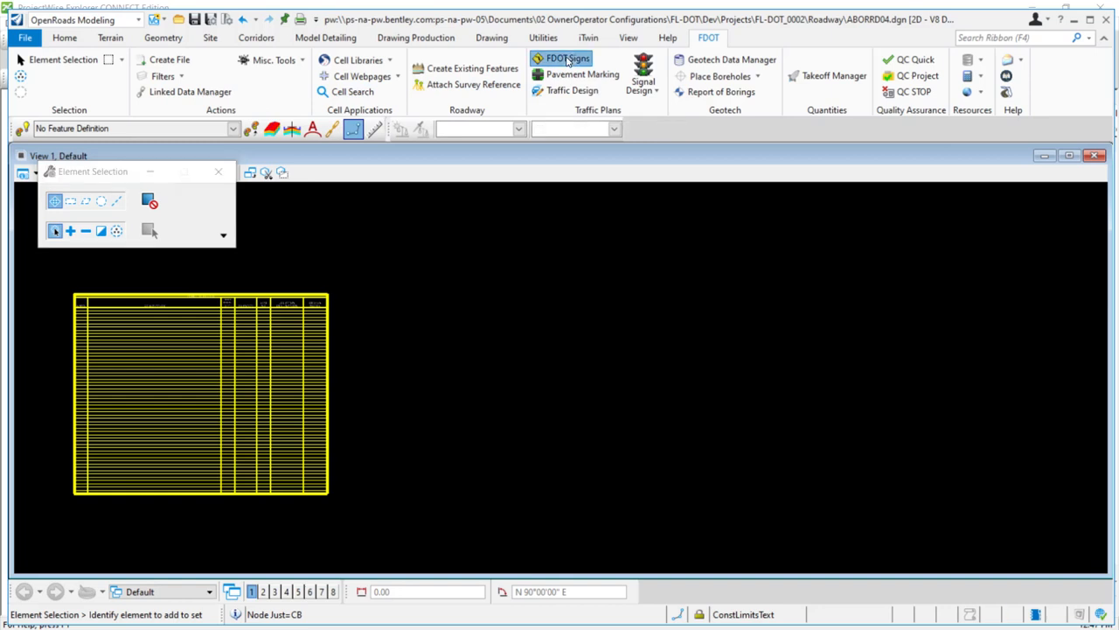
Launch FDOT Signs, view the ORD Sign Assemblies settings, then close that window
{"action": "left_click", "coordinate": [565, 59]}
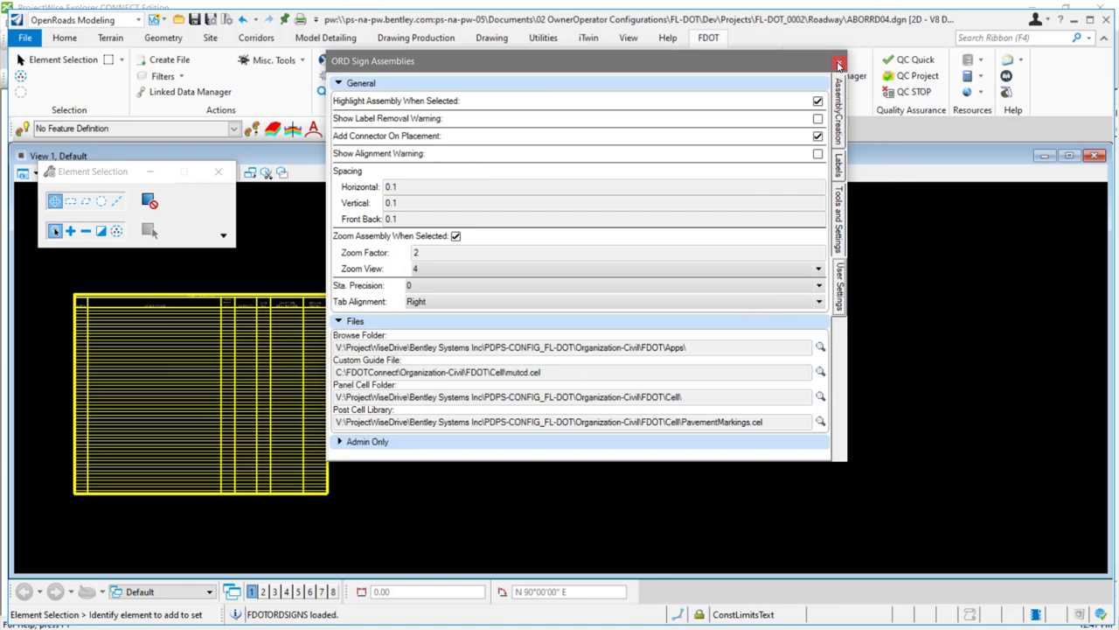
{"action": "left_click", "coordinate": [837, 57]}
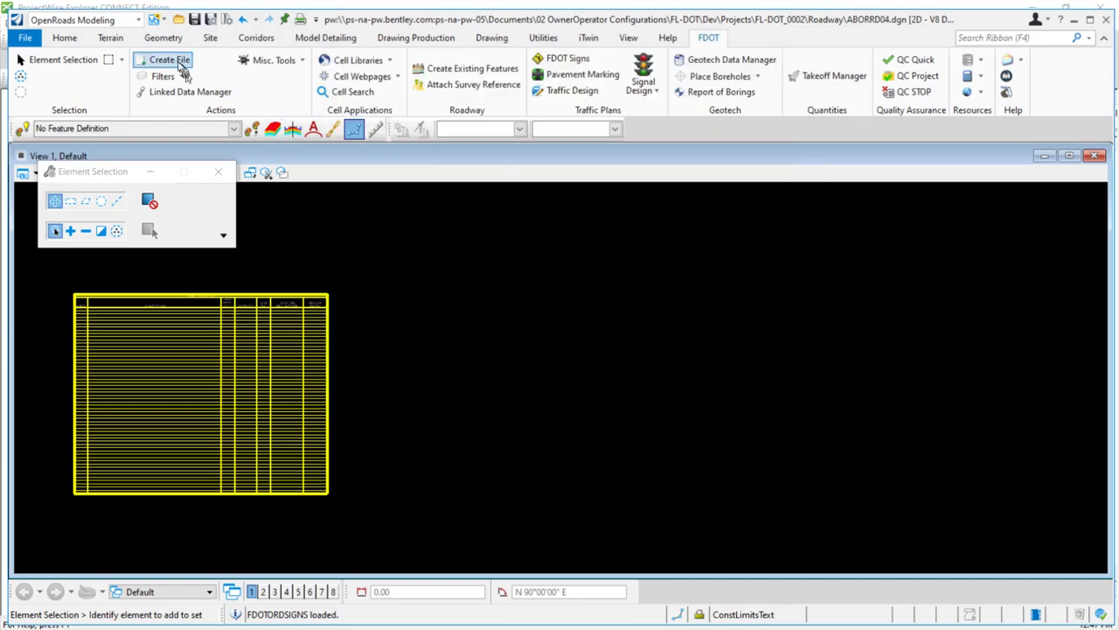
Start Create File for a Structures Geotechnical B#Boring file with Bridge Seq # 21
{"action": "left_click", "coordinate": [176, 60]}
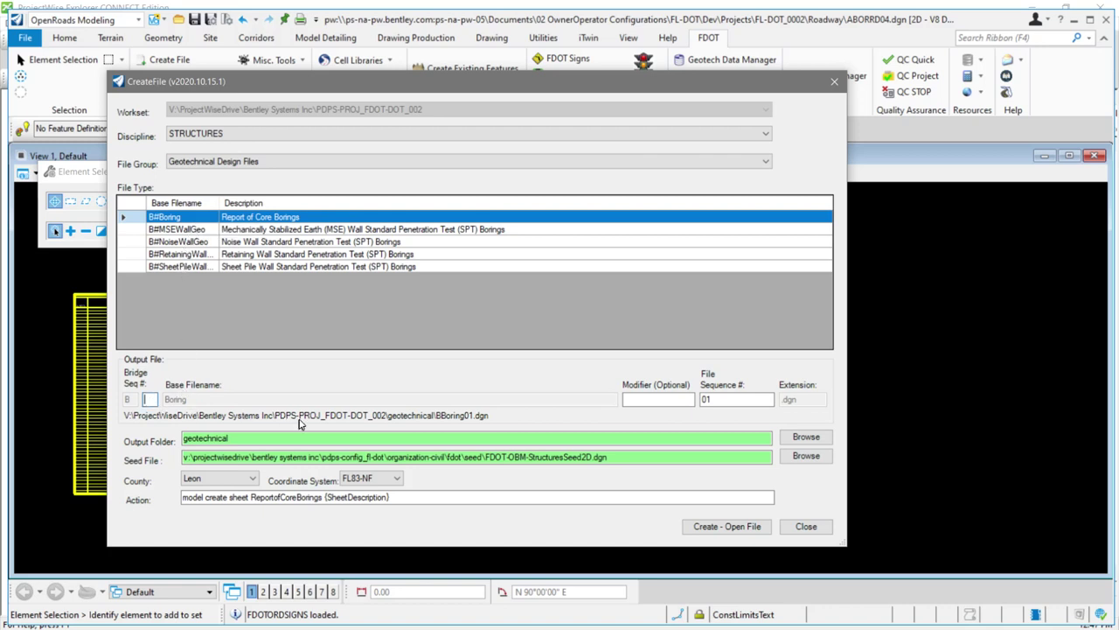
{"action": "type", "text": "21"}
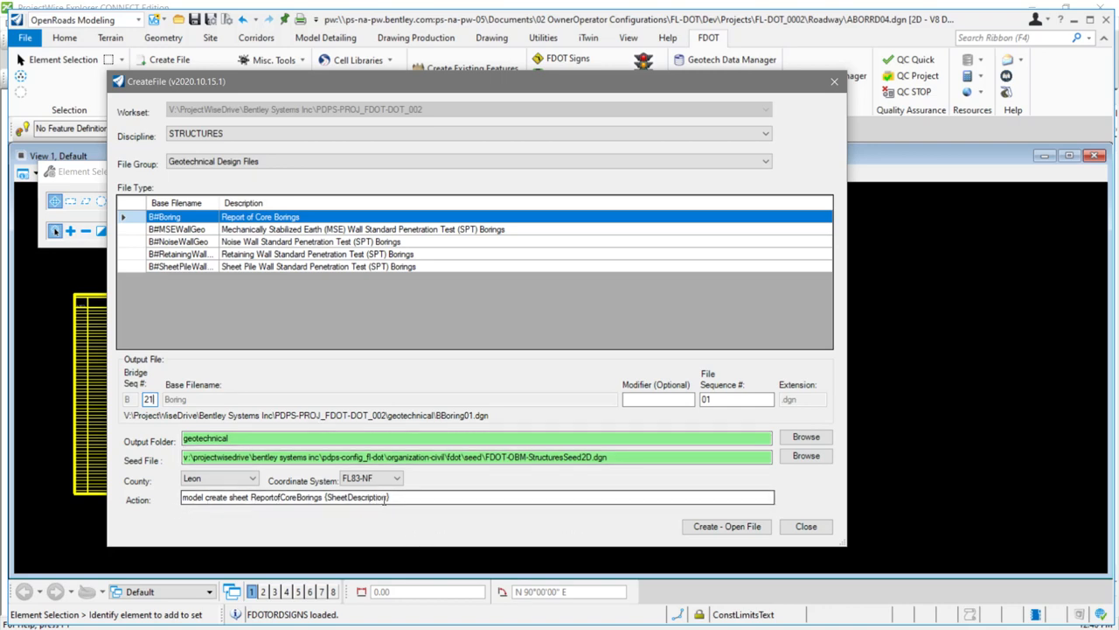
{"action": "mouse_move", "coordinate": [433, 488]}
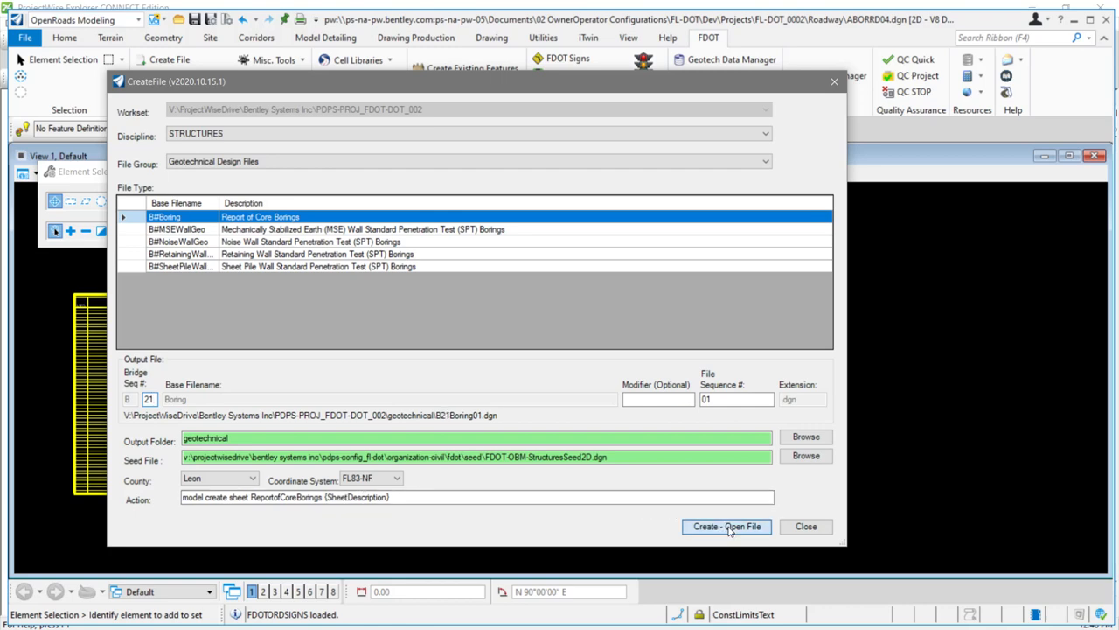
Create B21Boring01.dgn with the active FL-DOT_0002 workset, freeing ABORRD04.dgn without check-in
{"action": "left_click", "coordinate": [725, 526]}
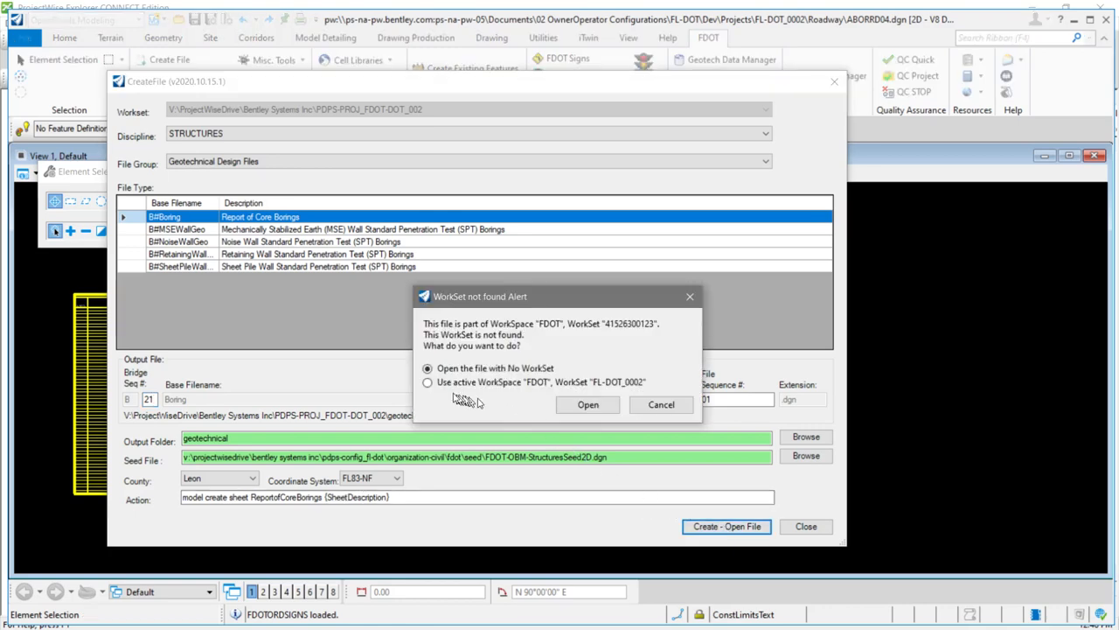
{"action": "left_click", "coordinate": [427, 382]}
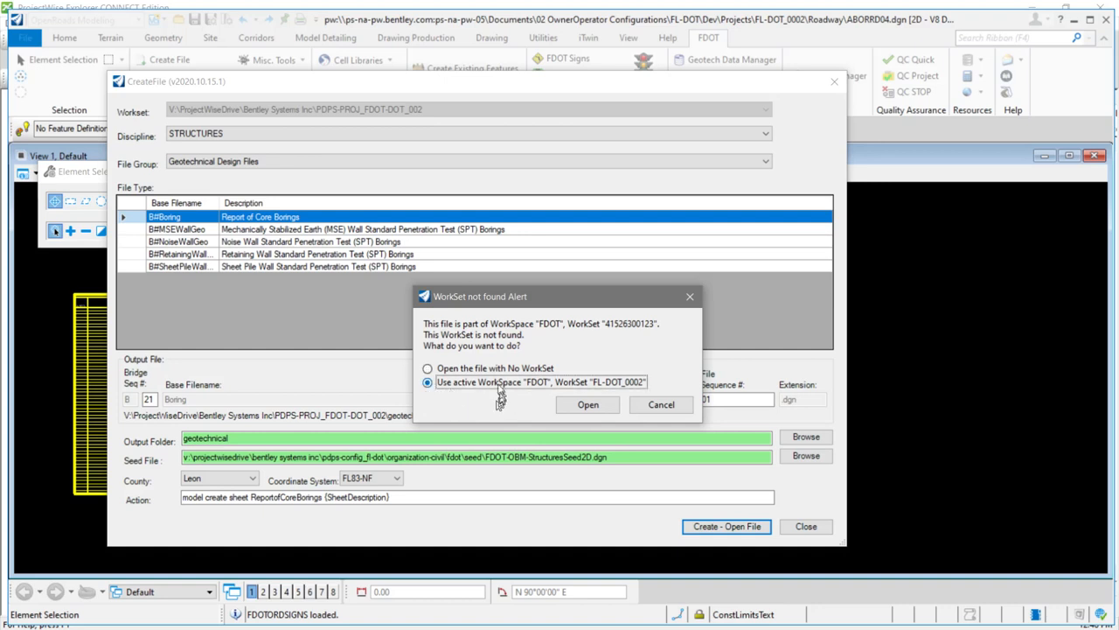
{"action": "mouse_move", "coordinate": [486, 393]}
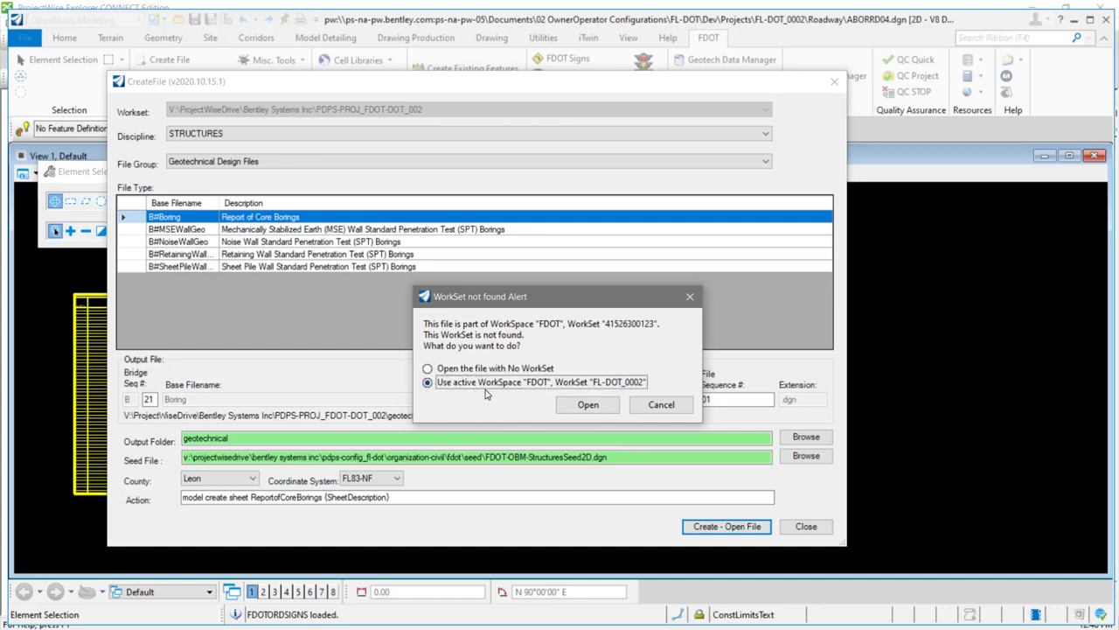
{"action": "mouse_move", "coordinate": [557, 419]}
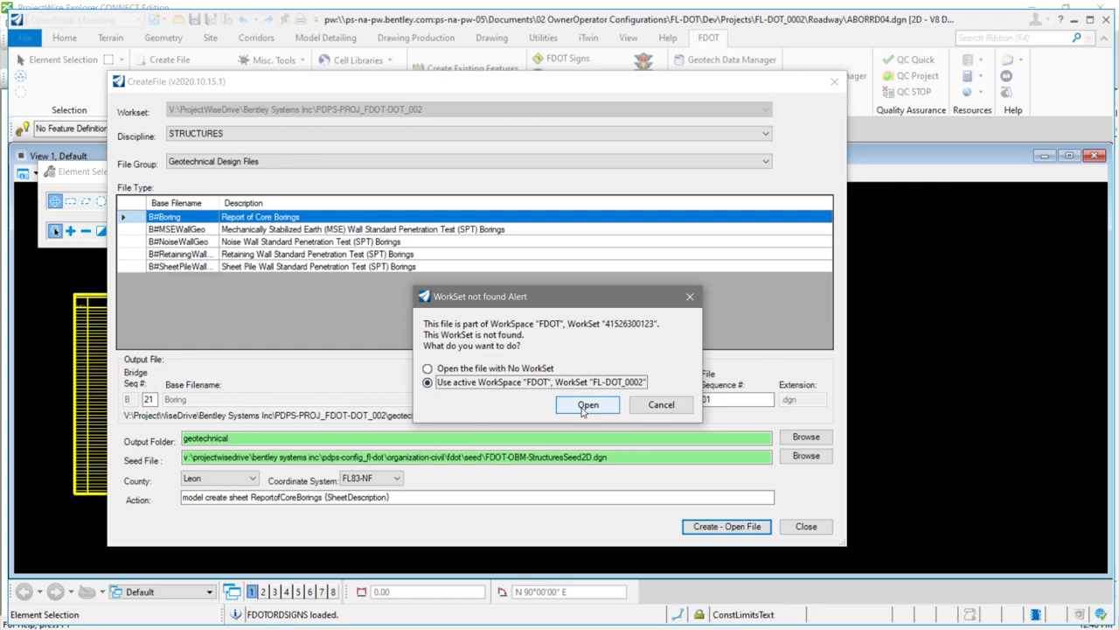
{"action": "left_click", "coordinate": [588, 404]}
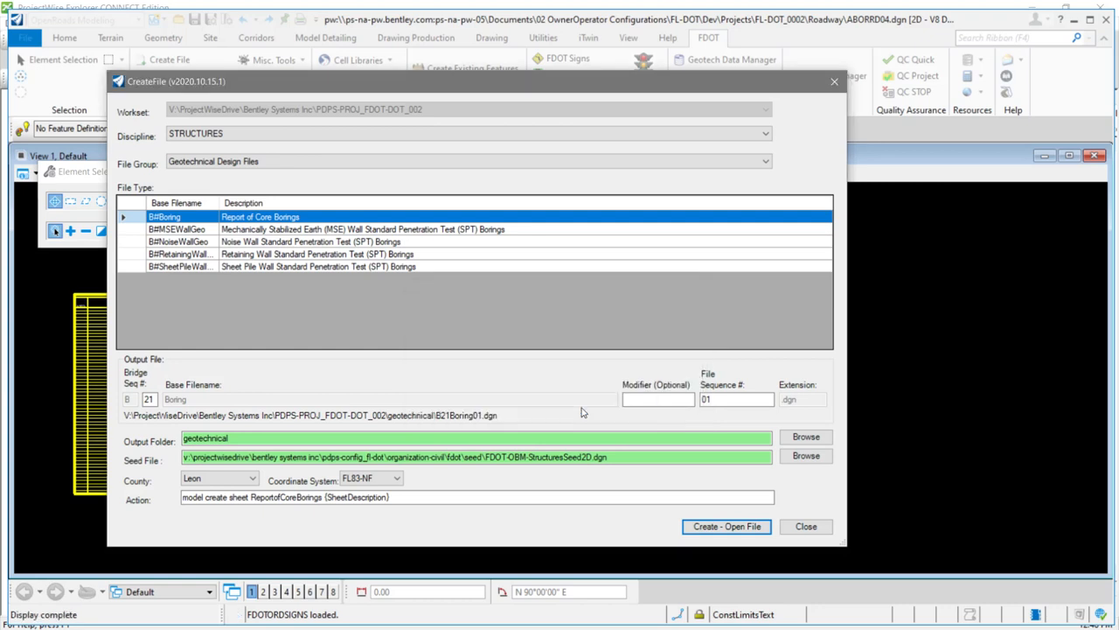
{"action": "mouse_move", "coordinate": [465, 495]}
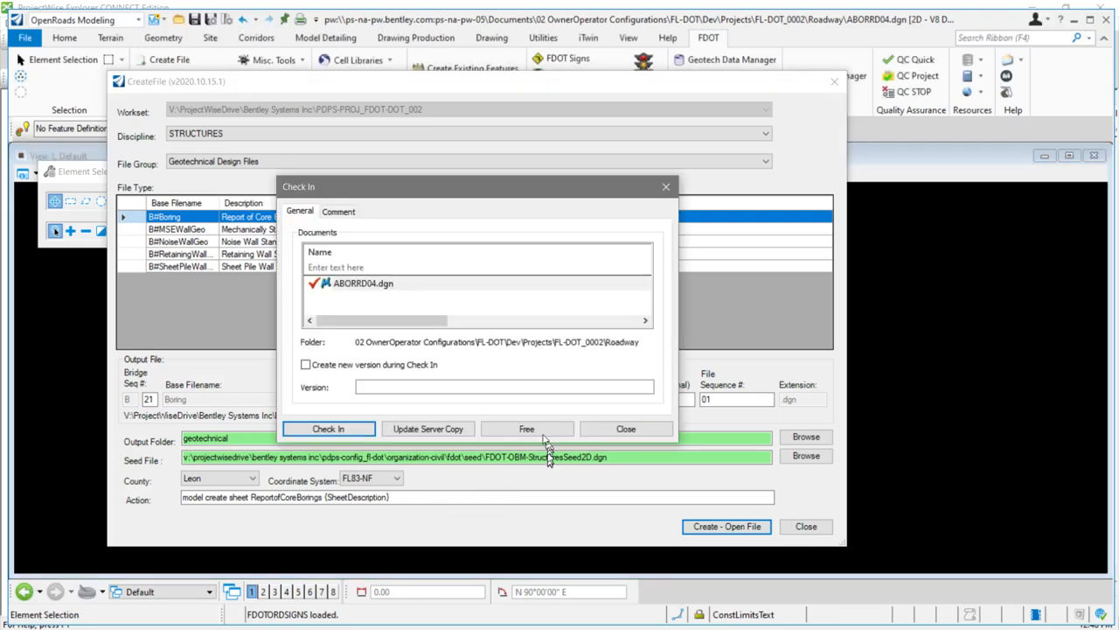
{"action": "left_click", "coordinate": [526, 428]}
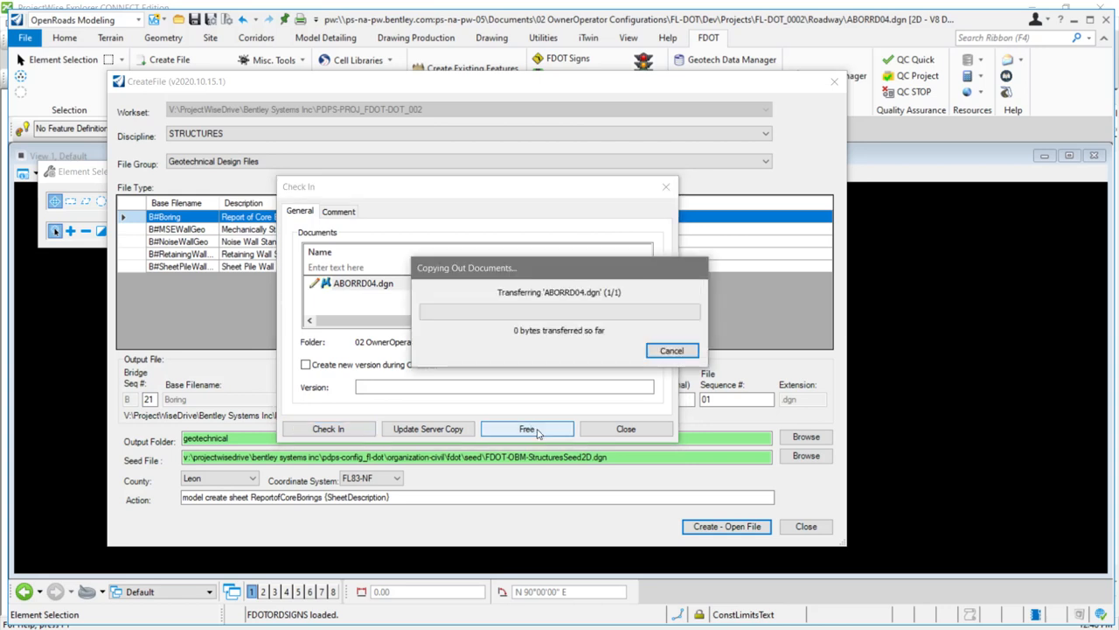
{"action": "left_click", "coordinate": [526, 429]}
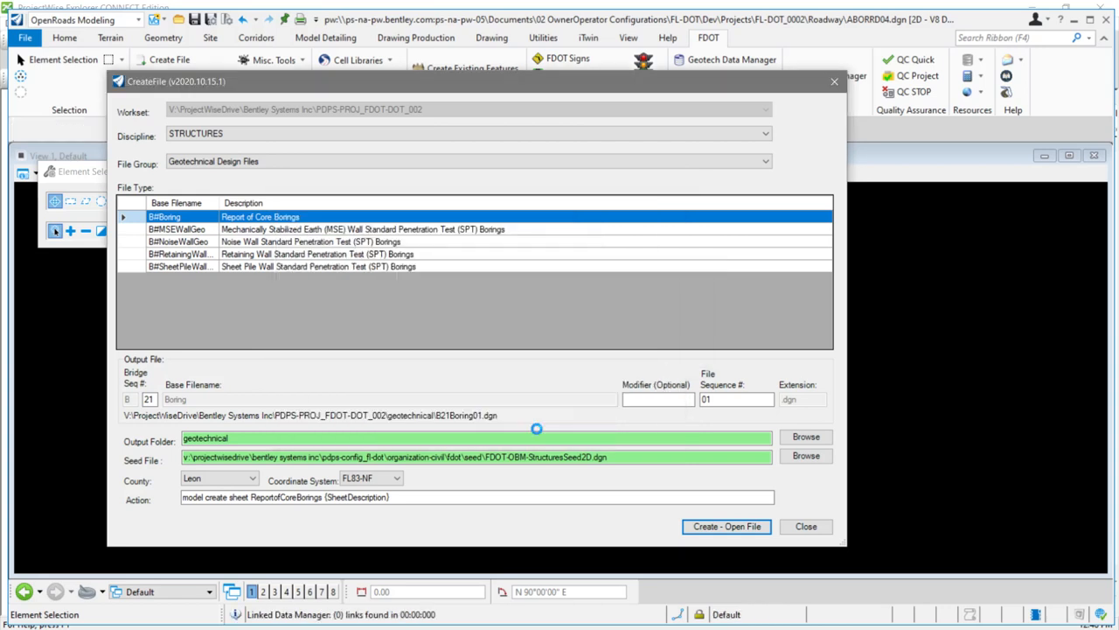
{"action": "left_click", "coordinate": [726, 527]}
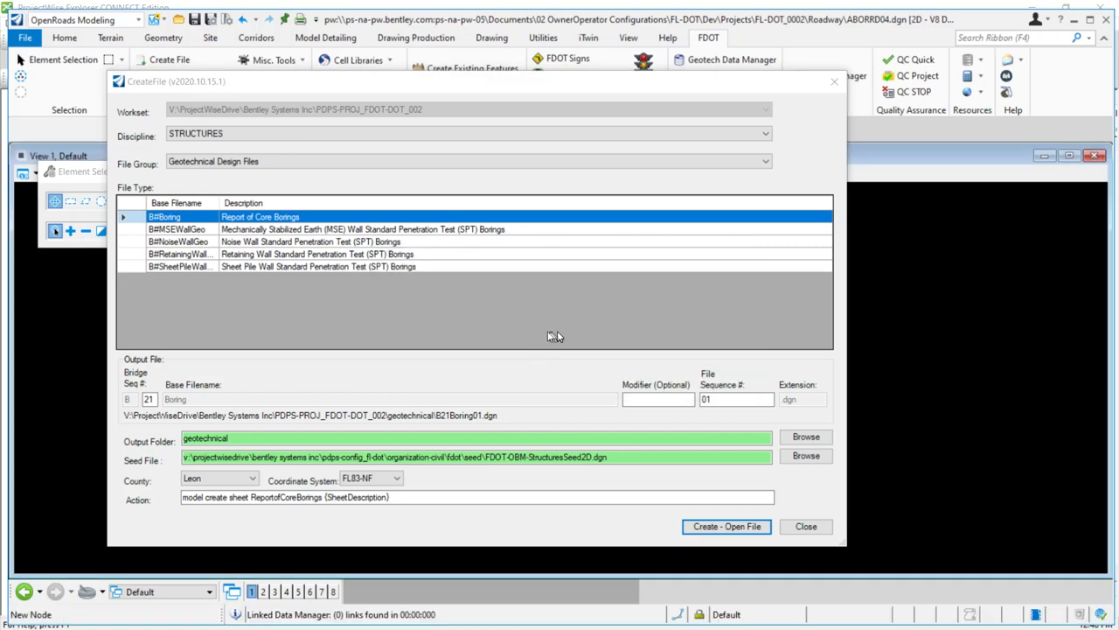
{"action": "mouse_move", "coordinate": [549, 337]}
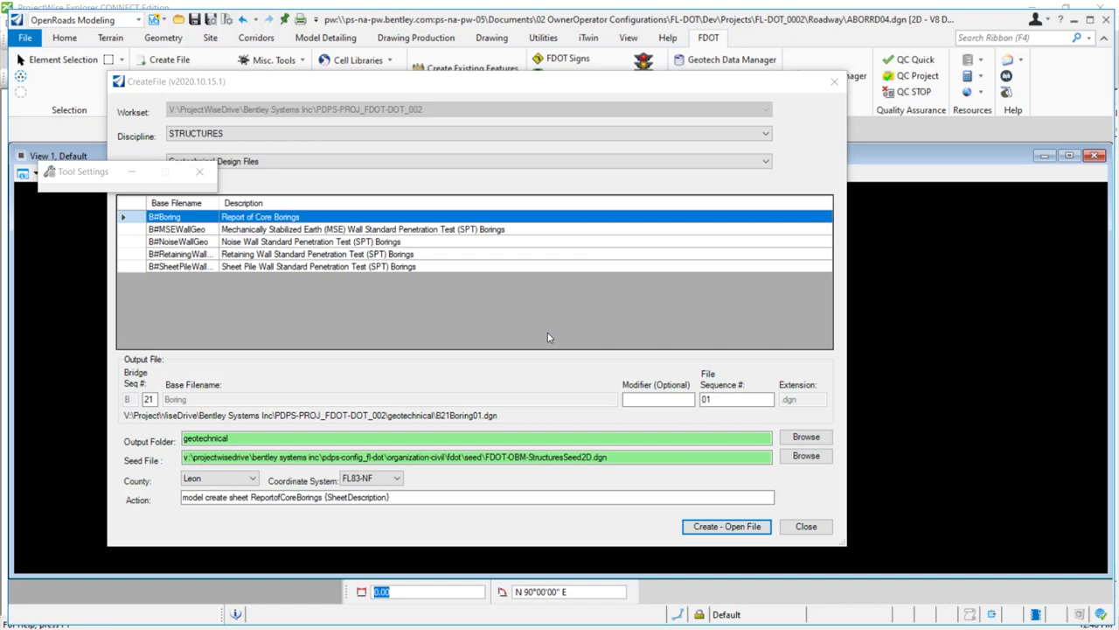
Create and open B21Boring01.dgn, dismiss ORD Sign Assemblies, then close the Create File form
{"action": "left_click", "coordinate": [725, 526]}
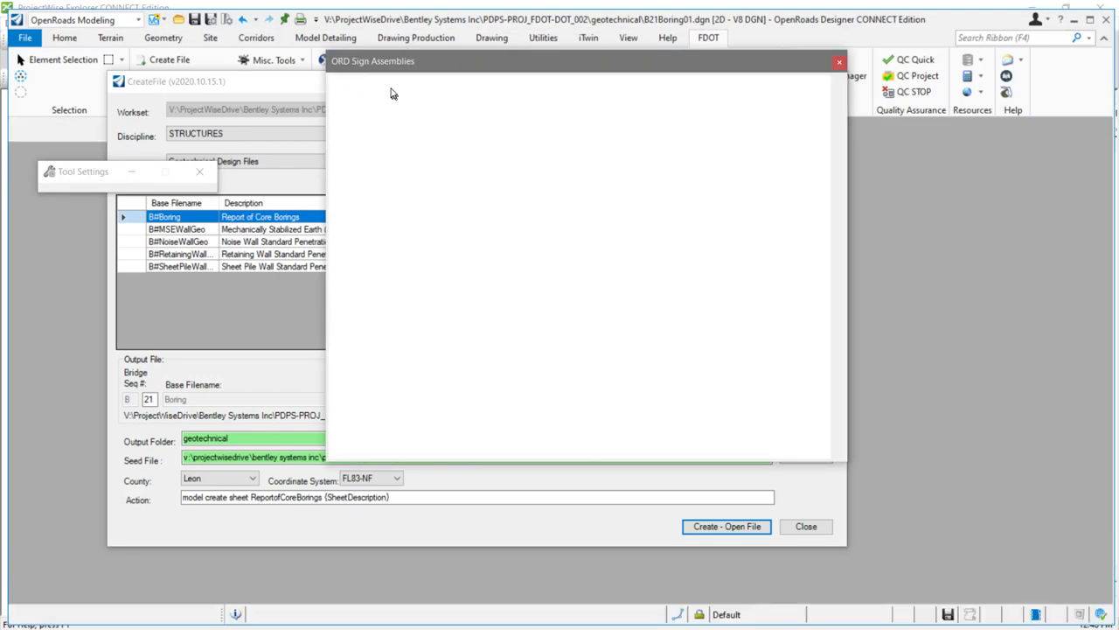
{"action": "left_click", "coordinate": [726, 526]}
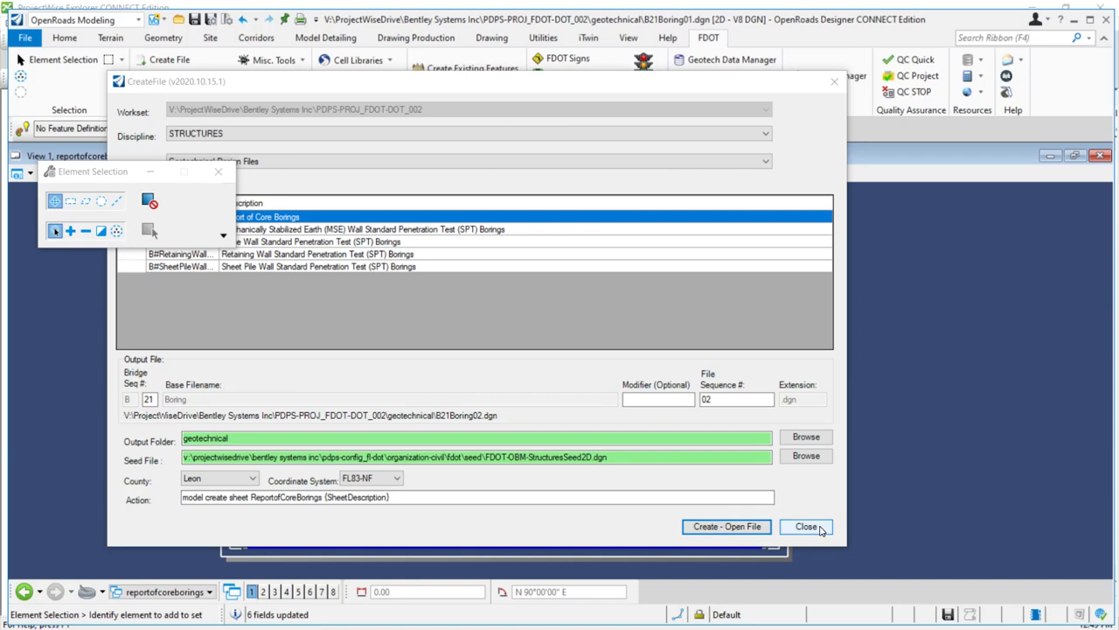
{"action": "left_click", "coordinate": [807, 526]}
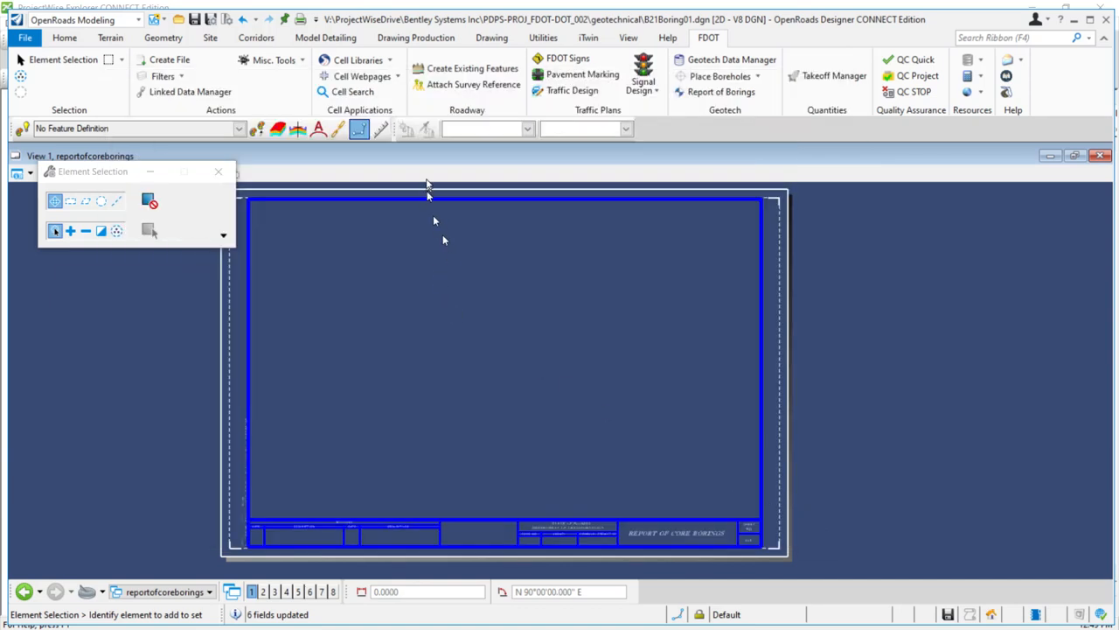
{"action": "mouse_move", "coordinate": [472, 84]}
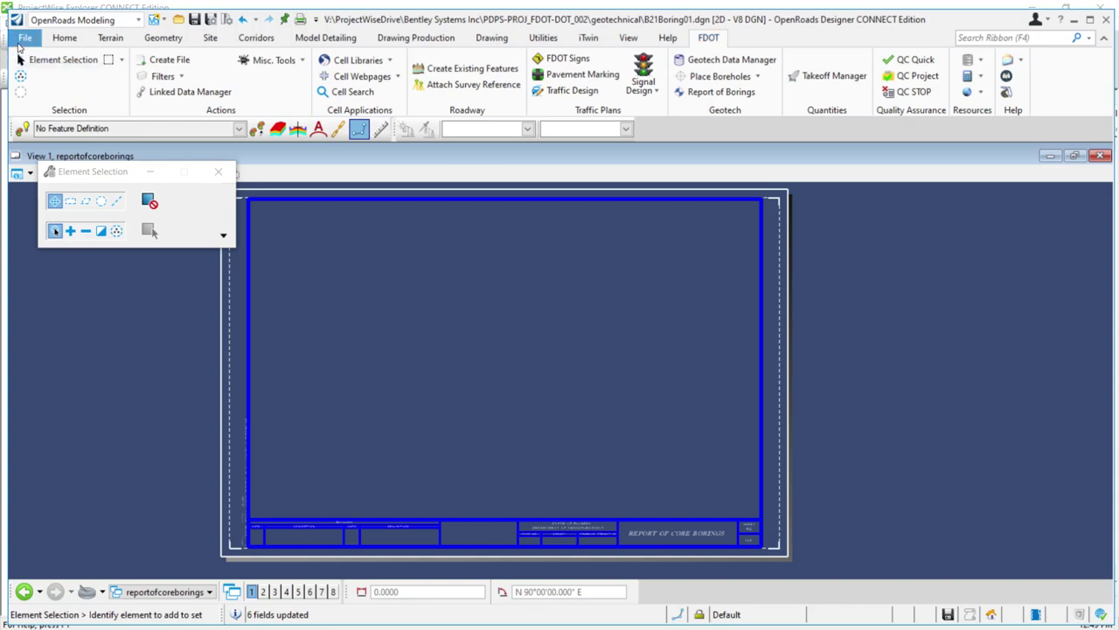
{"action": "mouse_move", "coordinate": [26, 62]}
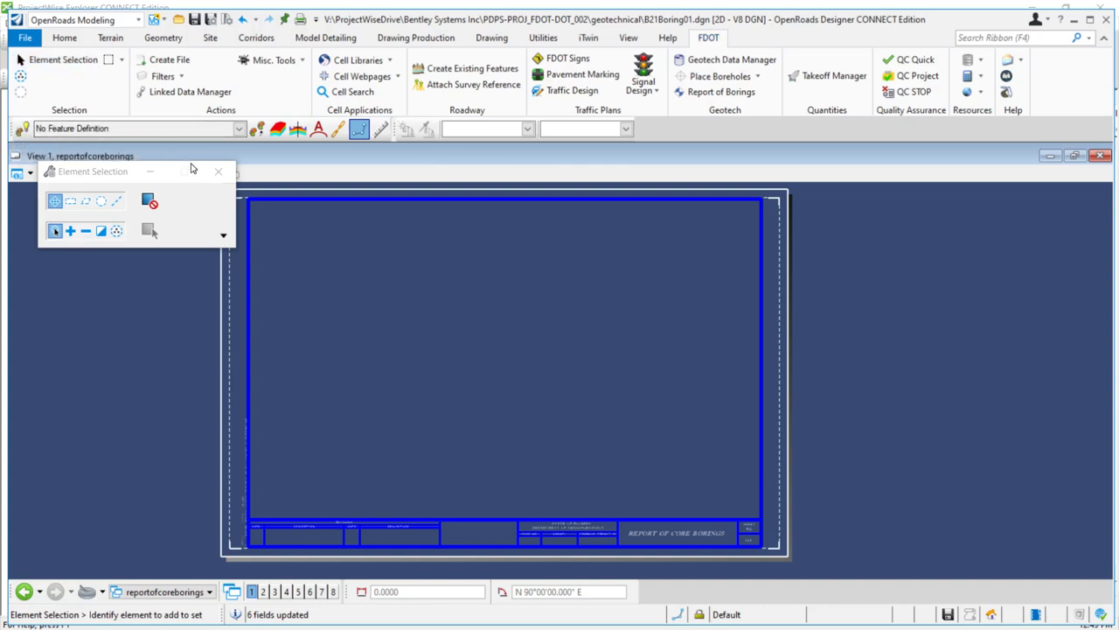
{"action": "mouse_move", "coordinate": [272, 339]}
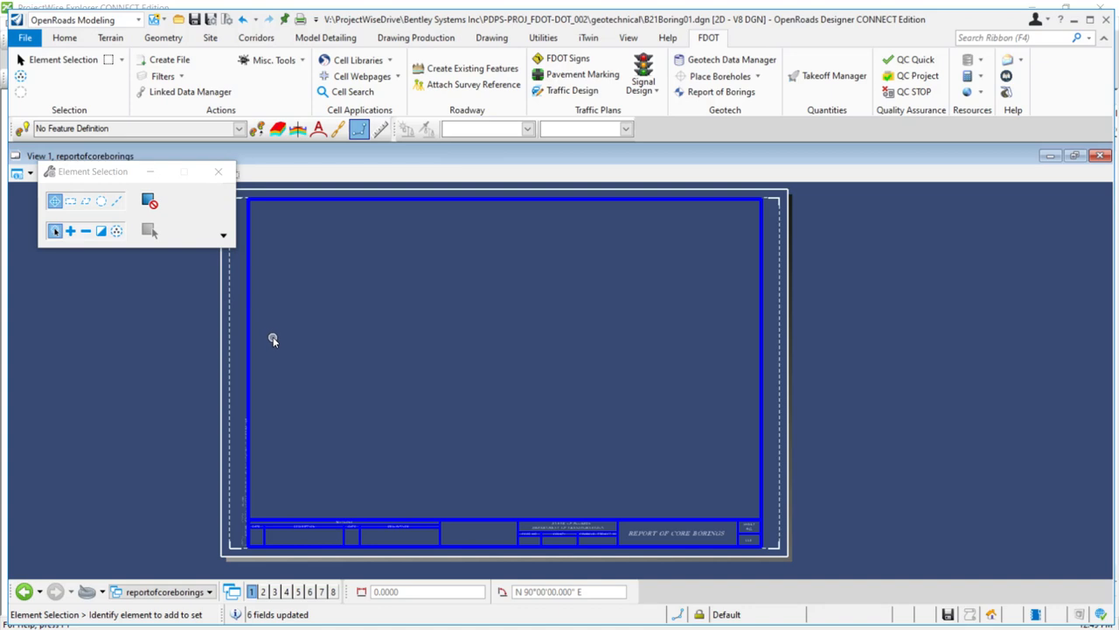
{"action": "mouse_move", "coordinate": [271, 339]}
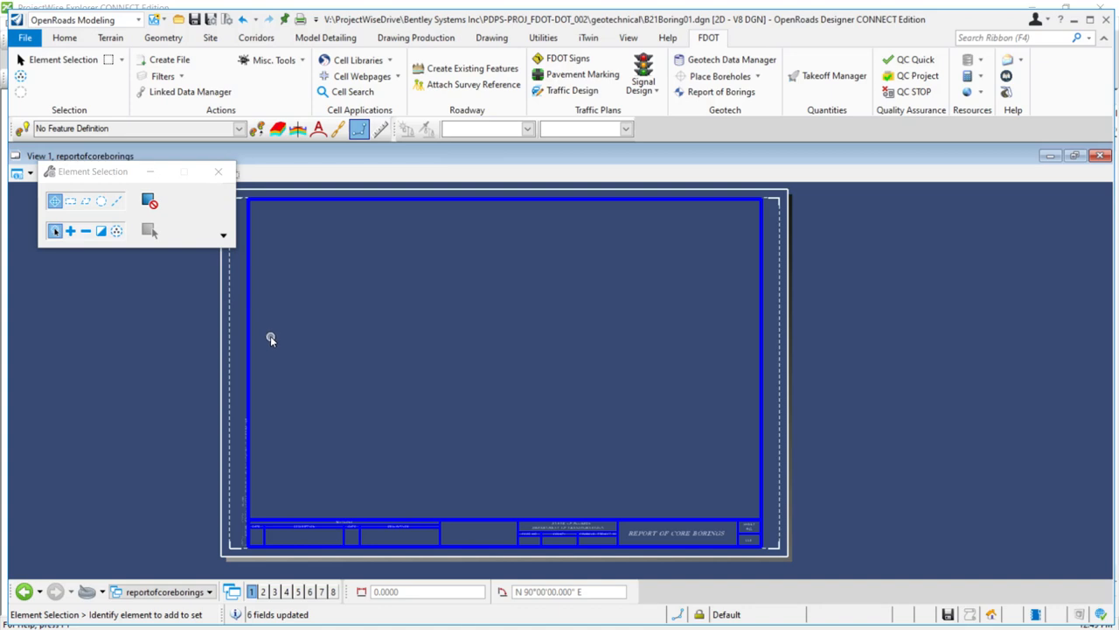
{"action": "mouse_move", "coordinate": [278, 313]}
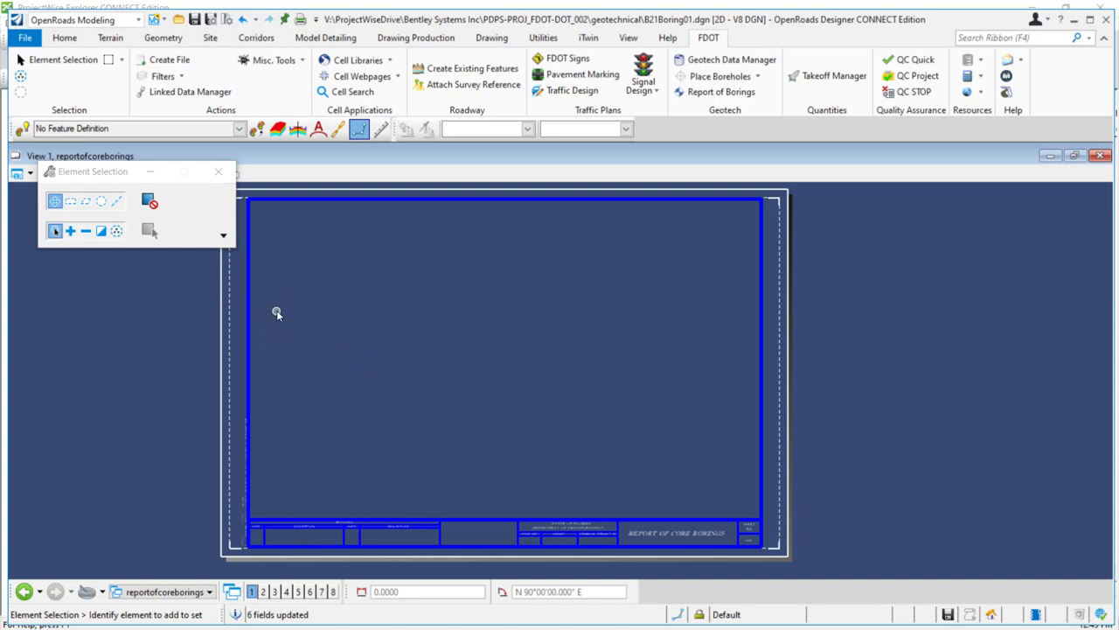
{"action": "mouse_move", "coordinate": [275, 318]}
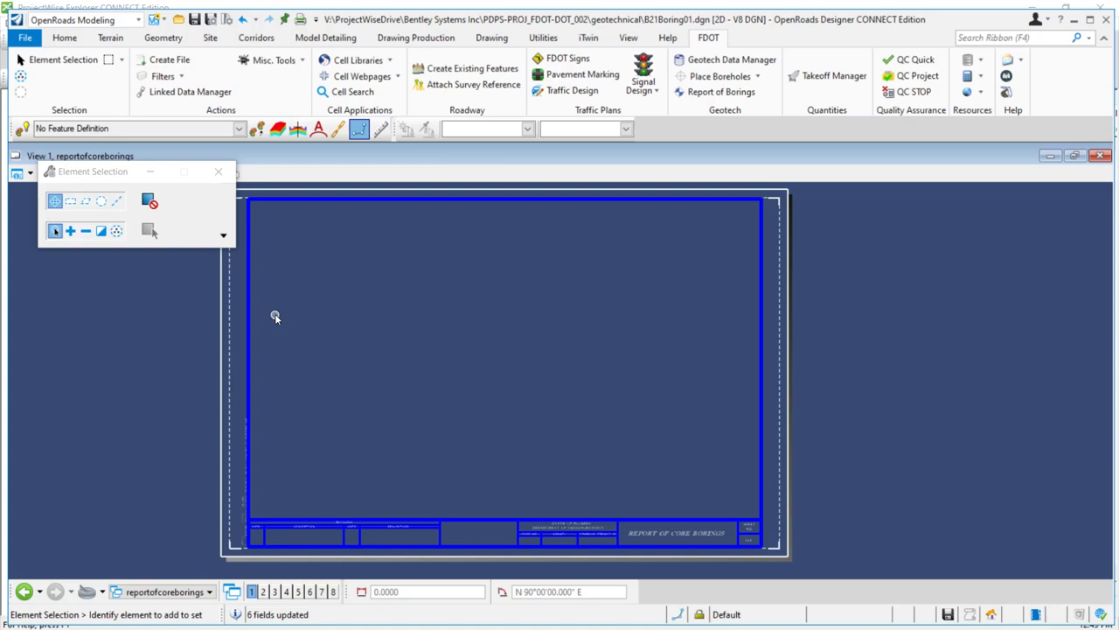
{"action": "mouse_move", "coordinate": [275, 320]}
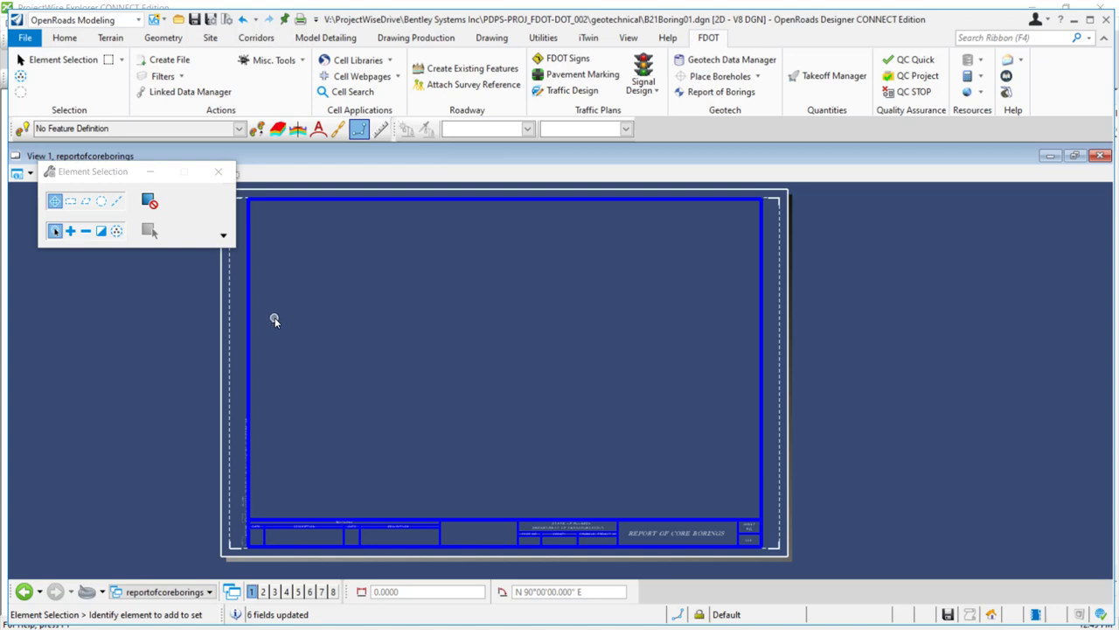
{"action": "mouse_move", "coordinate": [282, 310]}
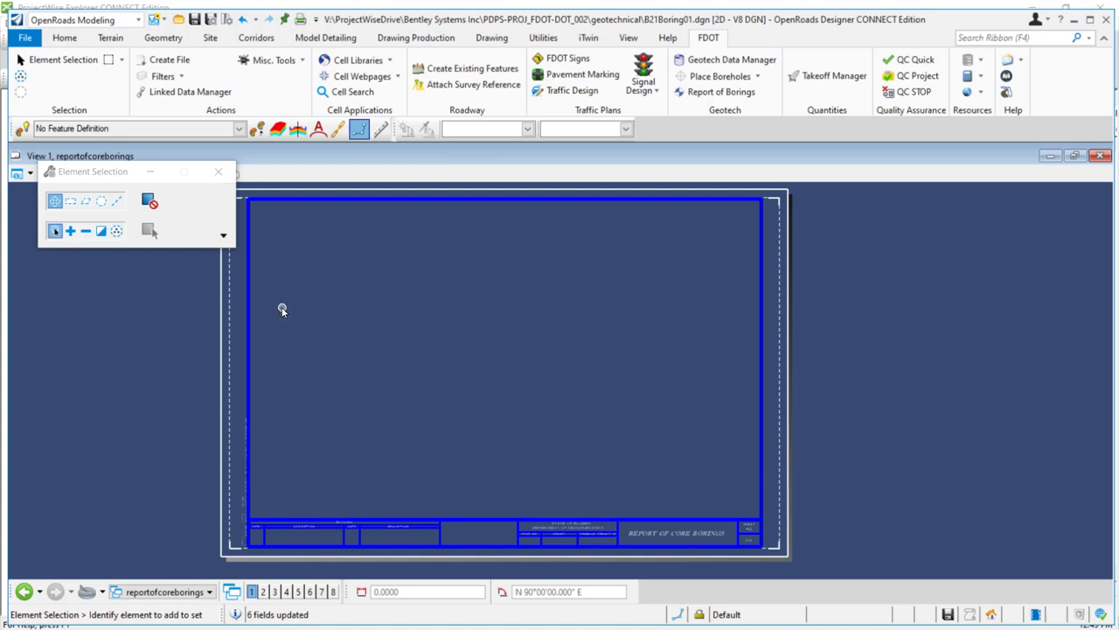
{"action": "mouse_move", "coordinate": [412, 325]}
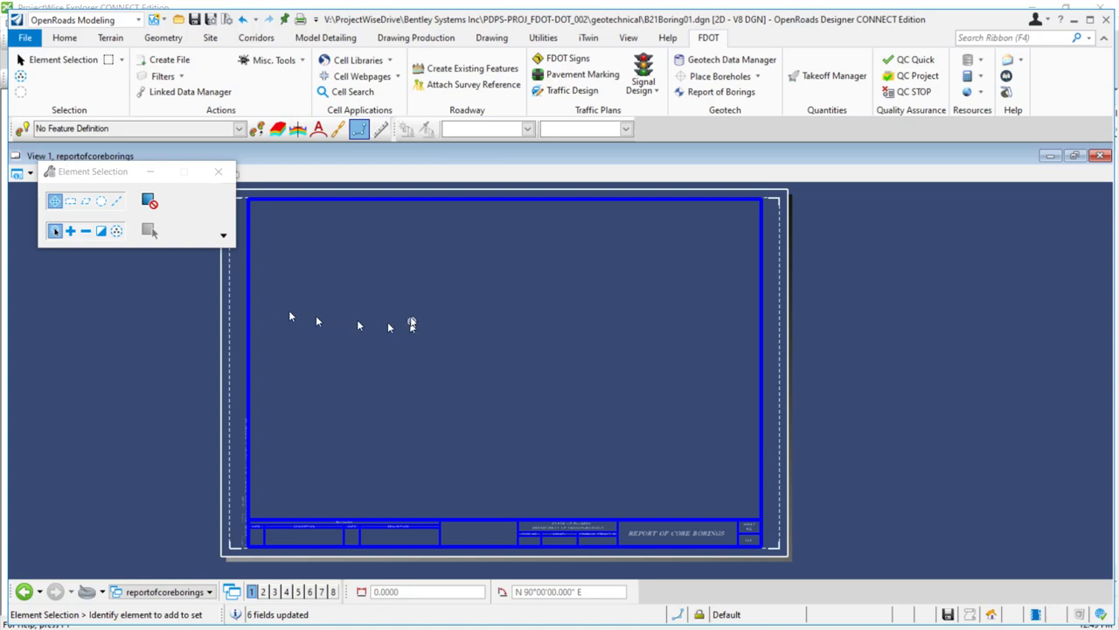
{"action": "mouse_move", "coordinate": [637, 353]}
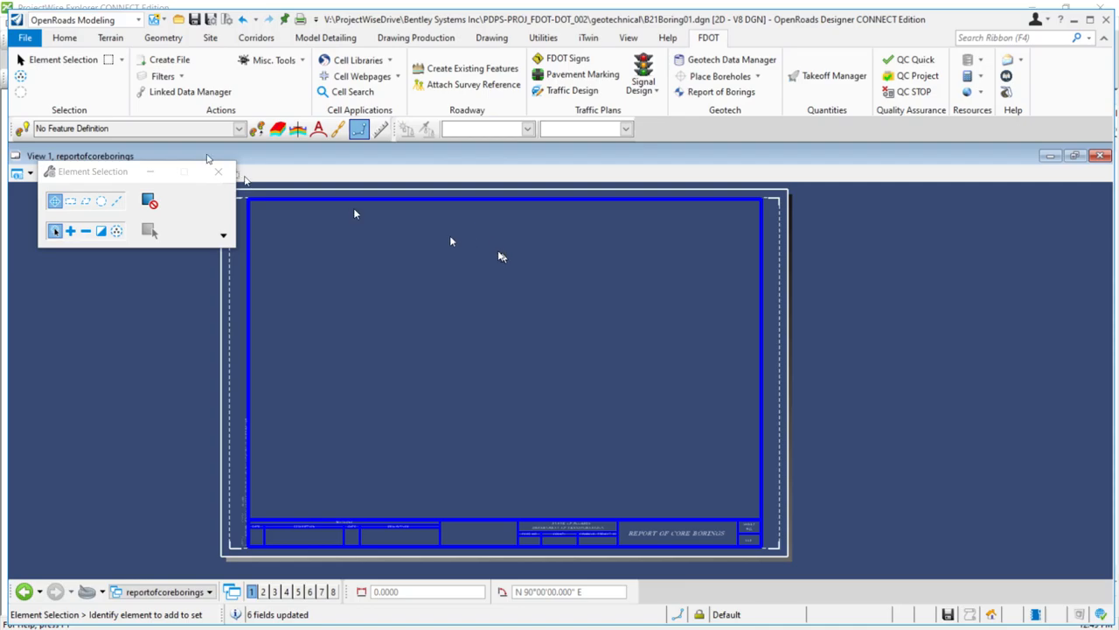
Open the Configuration variables dialog from File > Settings for B21Boring01.dgn
{"action": "left_click", "coordinate": [33, 47]}
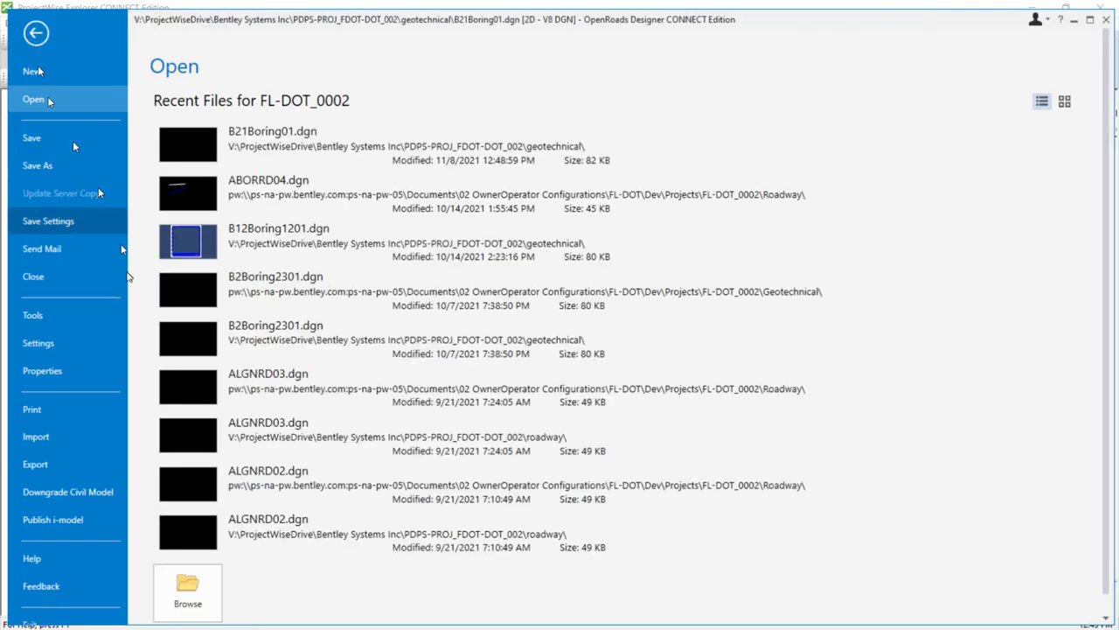
{"action": "left_click", "coordinate": [38, 342]}
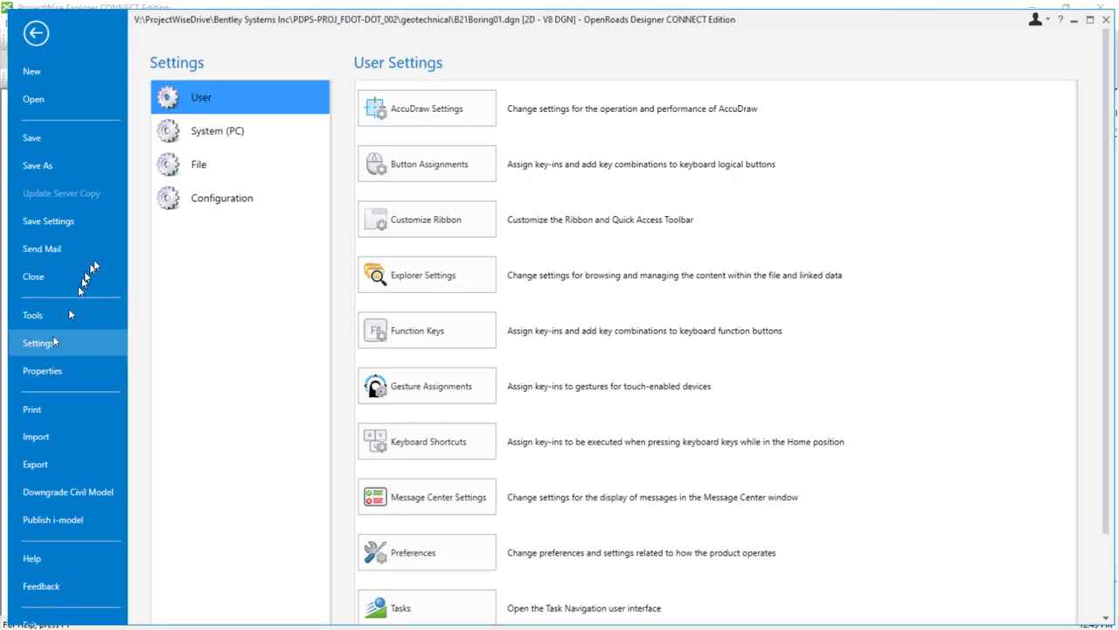
{"action": "left_click", "coordinate": [221, 198]}
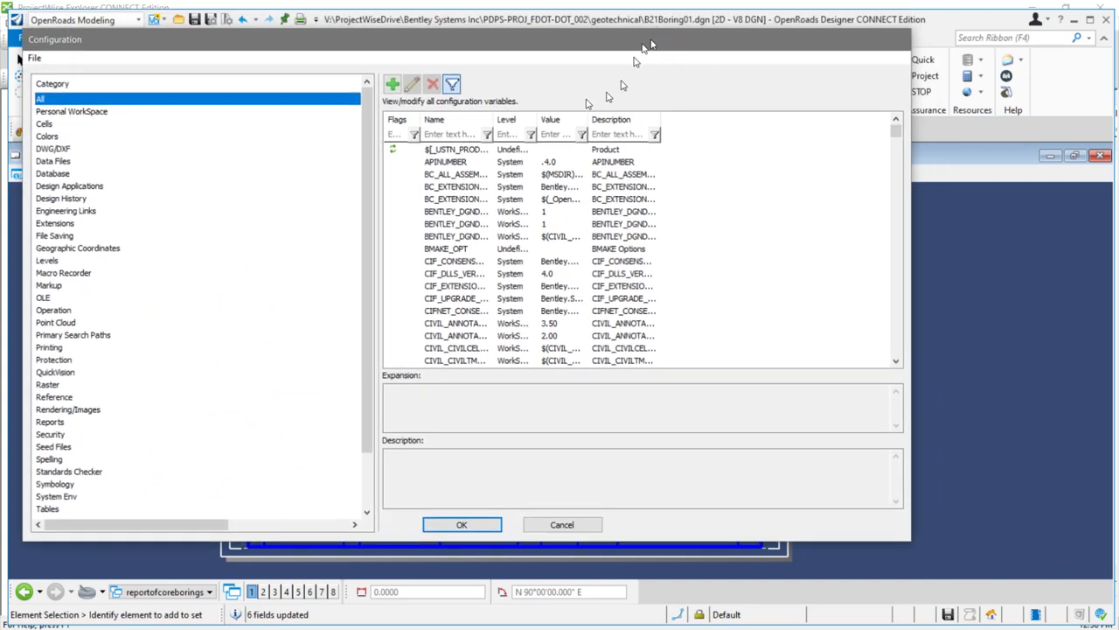
Widen the Name column and filter variables by 'fdot' to inspect an FDOT value
{"action": "left_click_drag", "start_coordinate": [485, 119], "coordinate": [549, 119]}
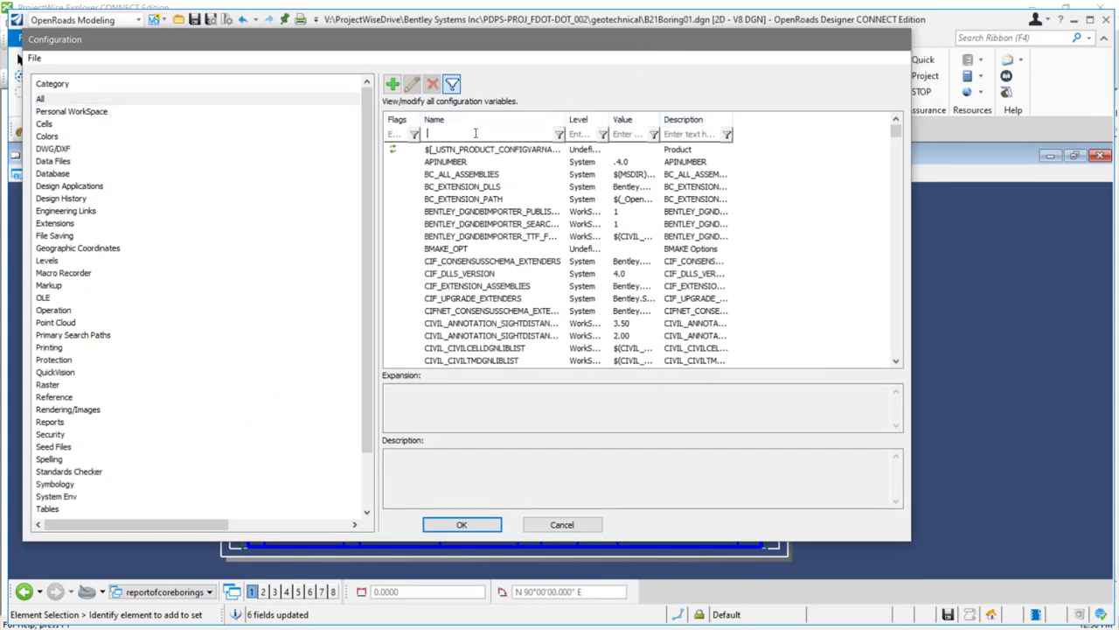
{"action": "type", "text": "fdot"}
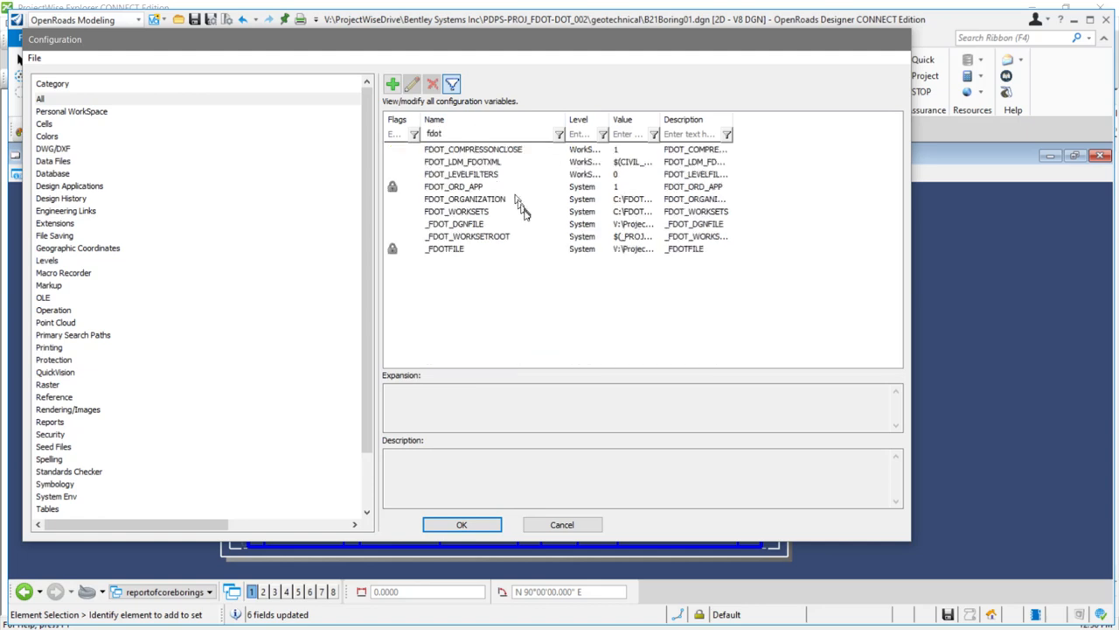
{"action": "left_click", "coordinate": [462, 248]}
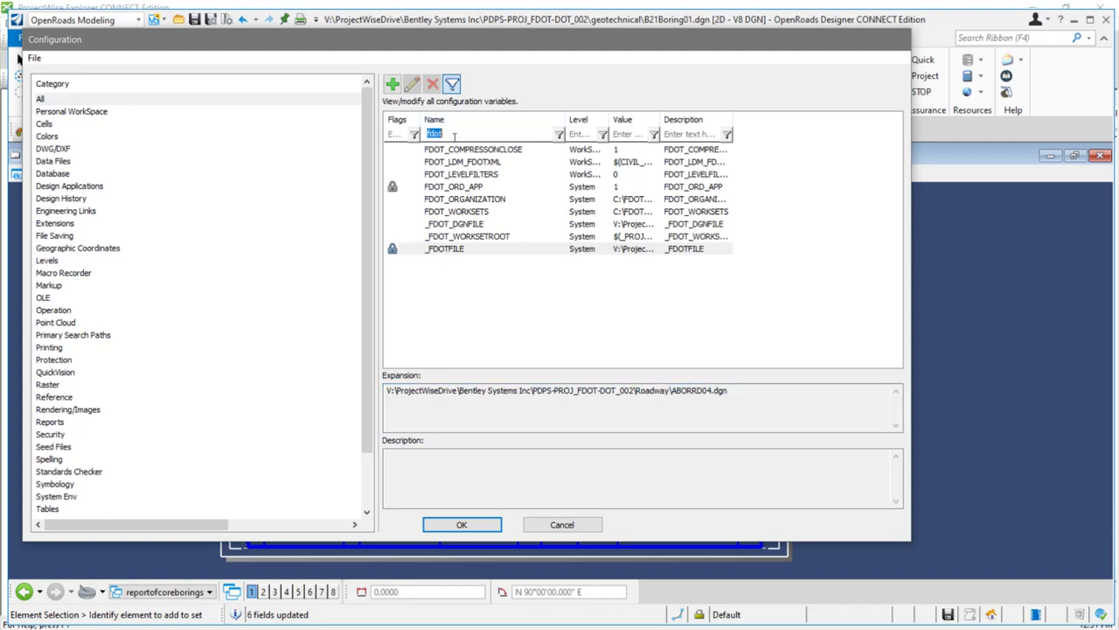
{"action": "mouse_move", "coordinate": [451, 138]}
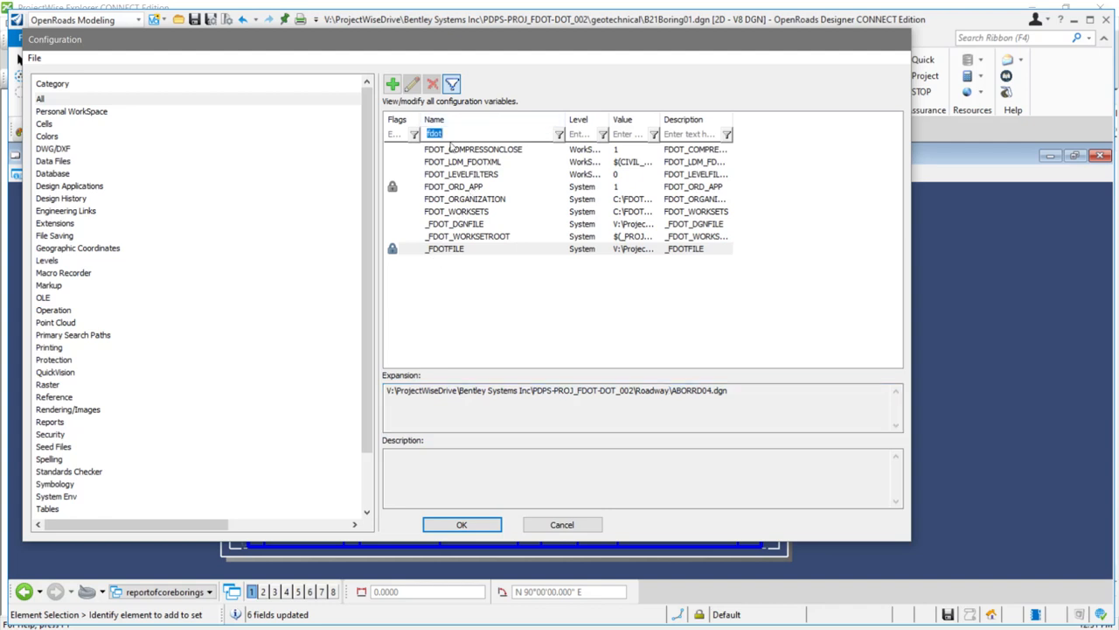
Filter by 'dgnfile', confirm _DGNFILE points to B21Boring01.dgn, and cancel the dialog
{"action": "type", "text": "dgnfile"}
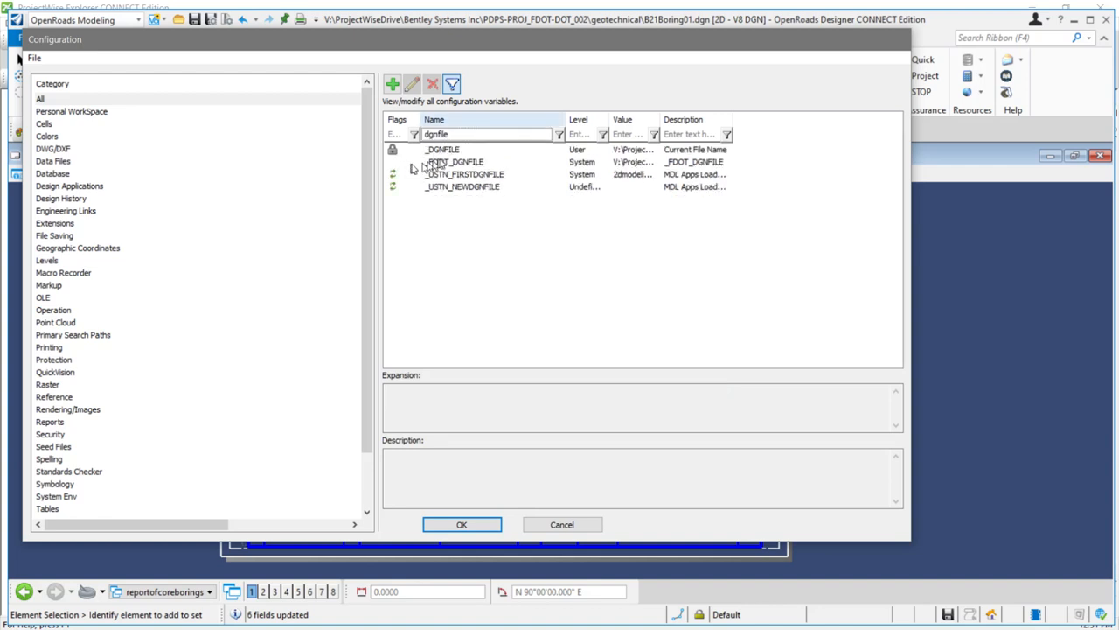
{"action": "left_click", "coordinate": [446, 149]}
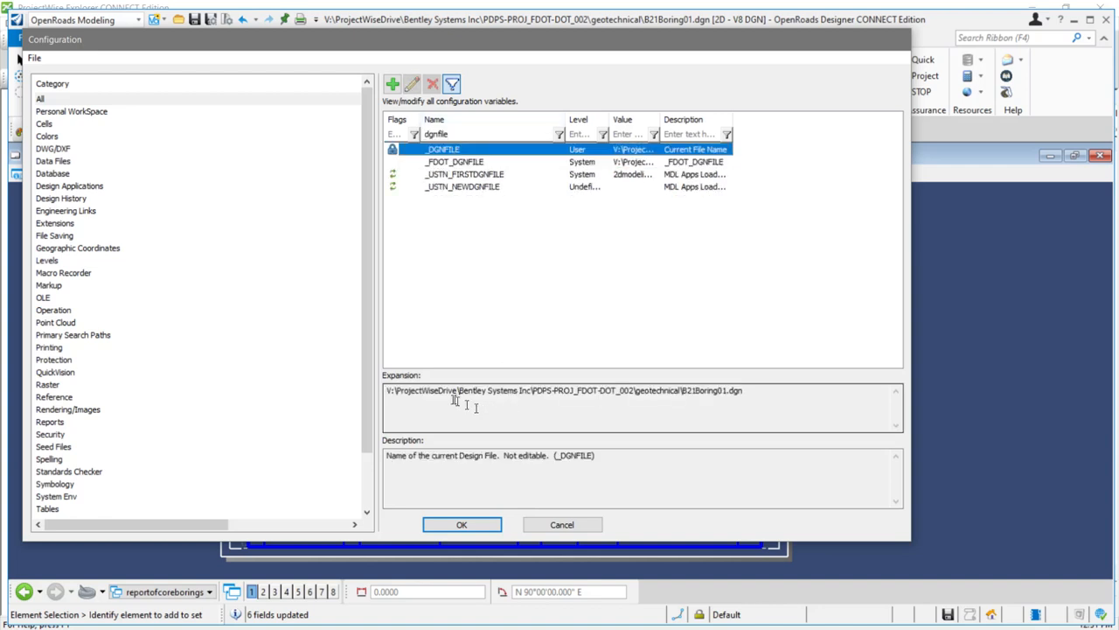
{"action": "mouse_move", "coordinate": [634, 411]}
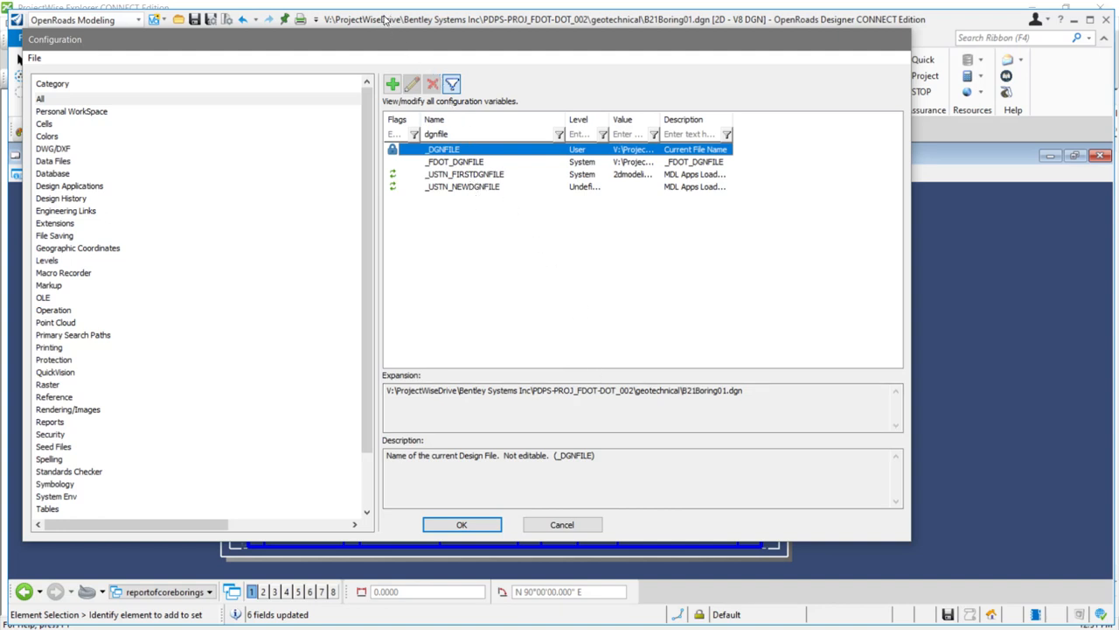
{"action": "mouse_move", "coordinate": [450, 180]}
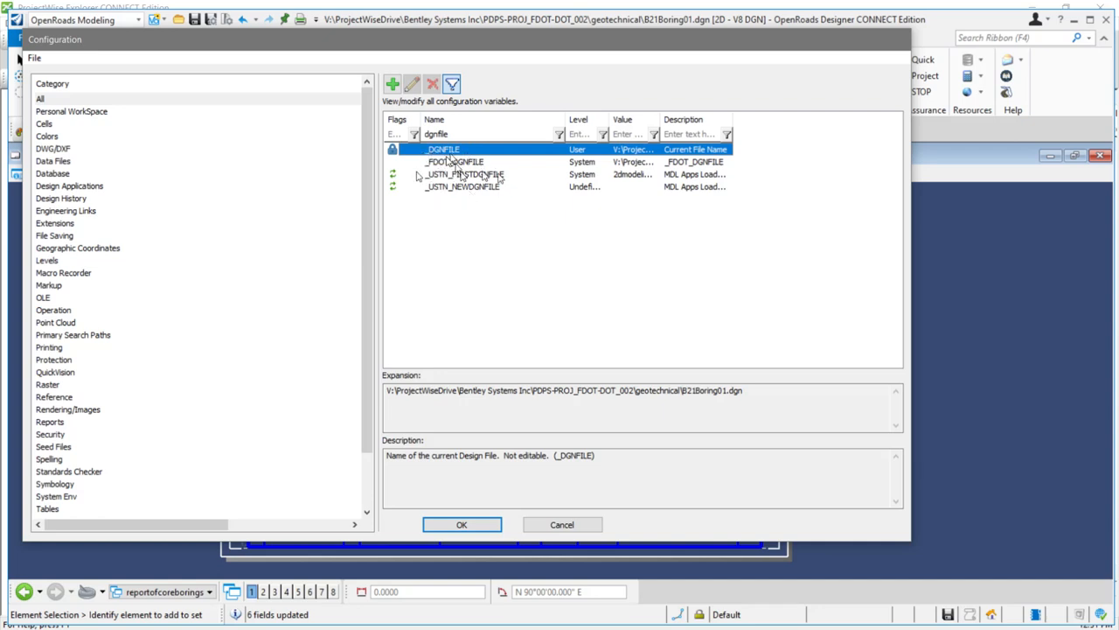
{"action": "mouse_move", "coordinate": [583, 526]}
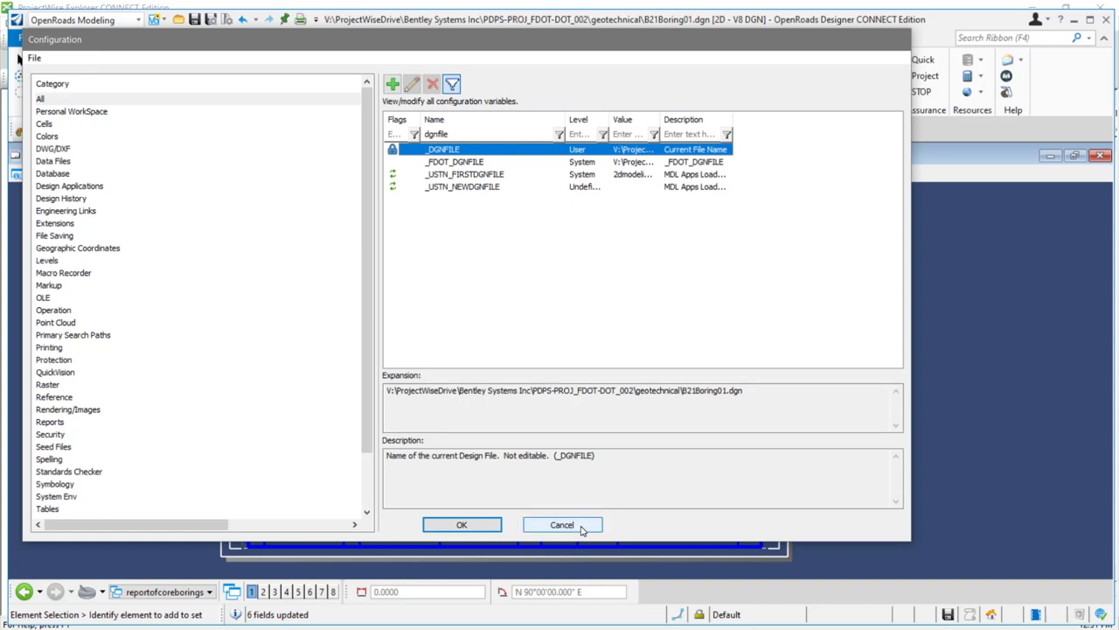
{"action": "left_click", "coordinate": [563, 525]}
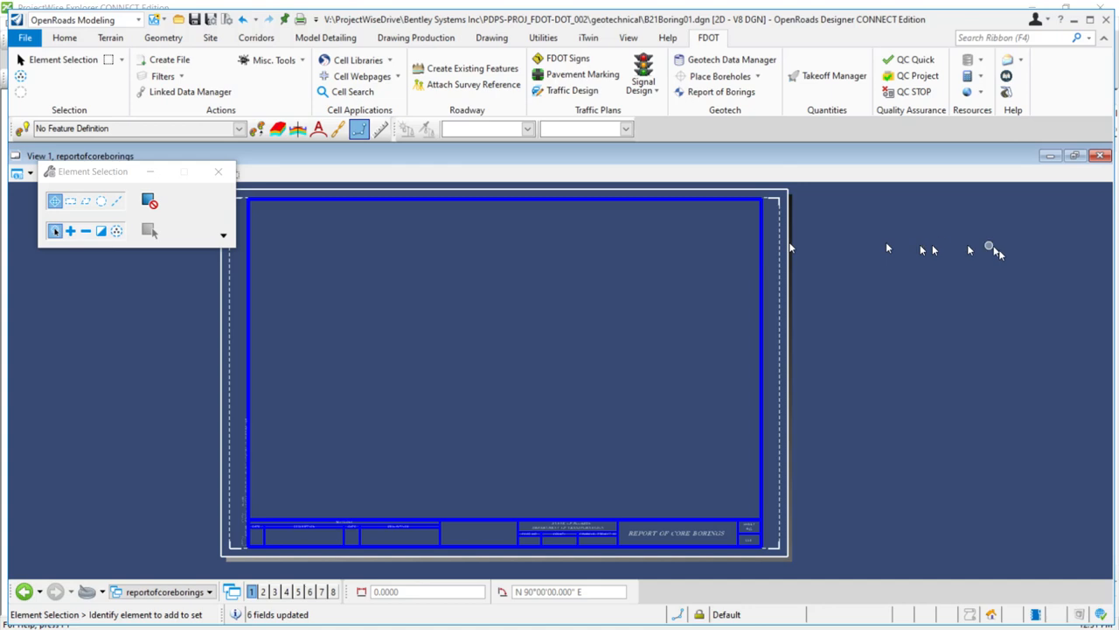
{"action": "mouse_move", "coordinate": [978, 284]}
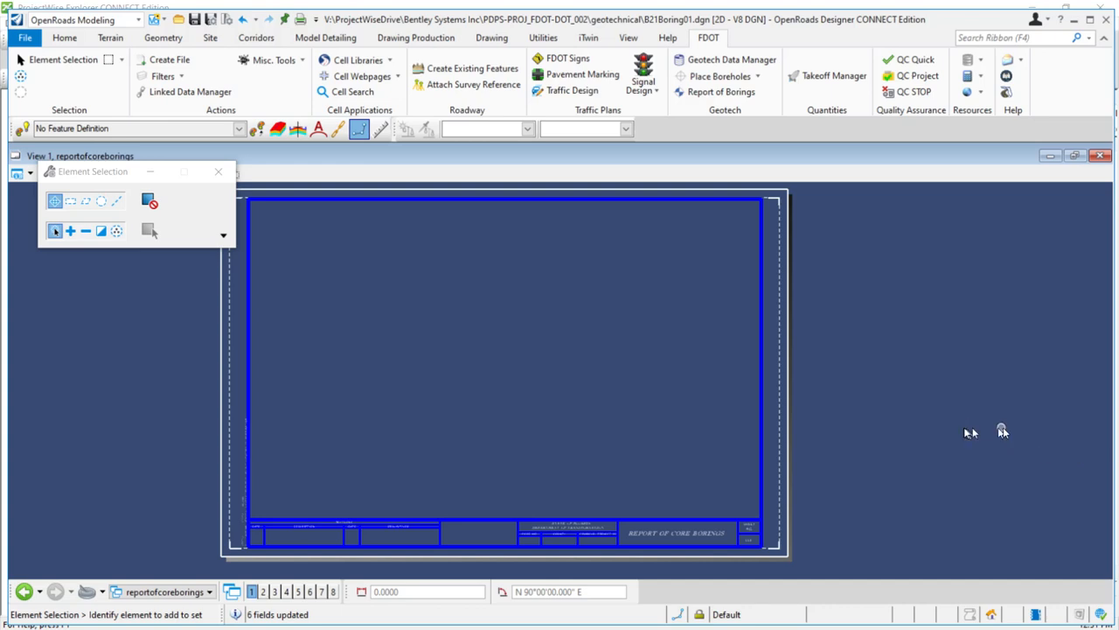
{"action": "mouse_move", "coordinate": [912, 405]}
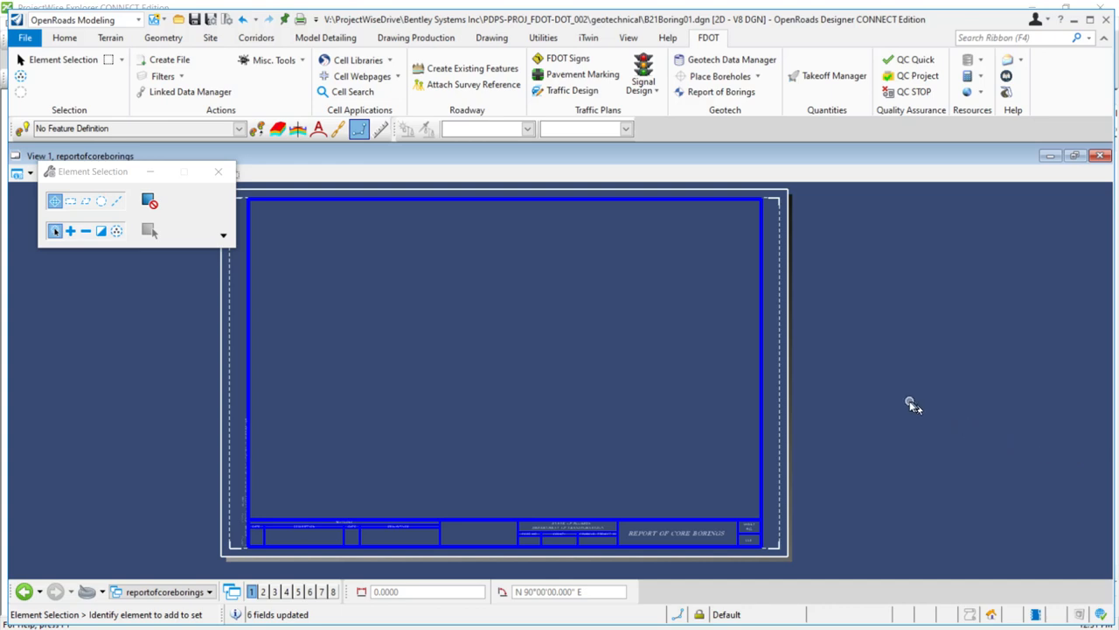